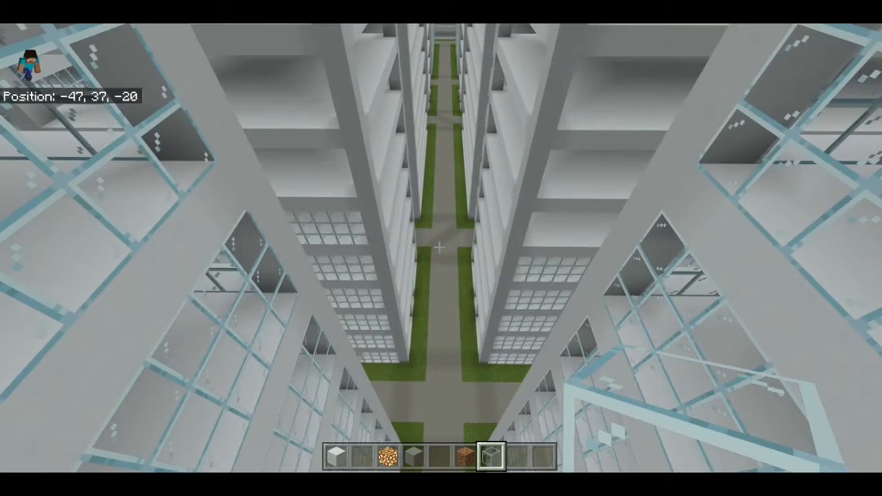
# Fly along the white tower floor's outer edge, laying a continuous row of glass blocks
pyautogui.press('w')
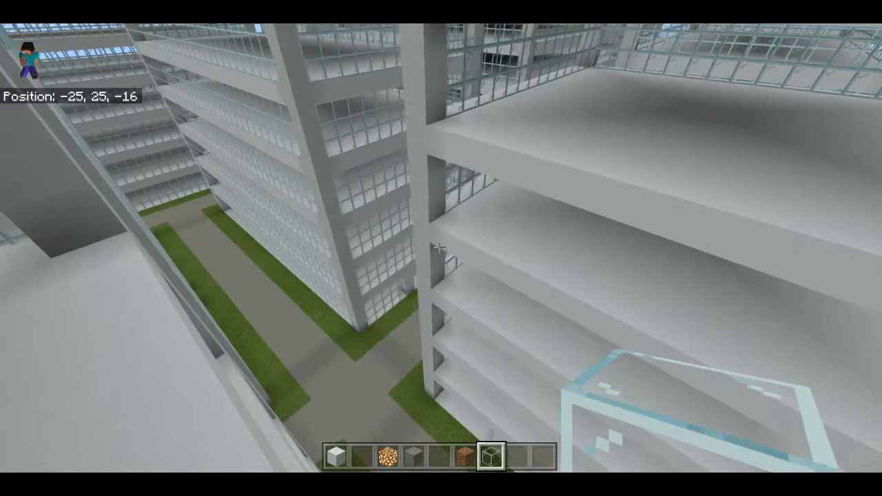
pyautogui.moveTo(441, 248)
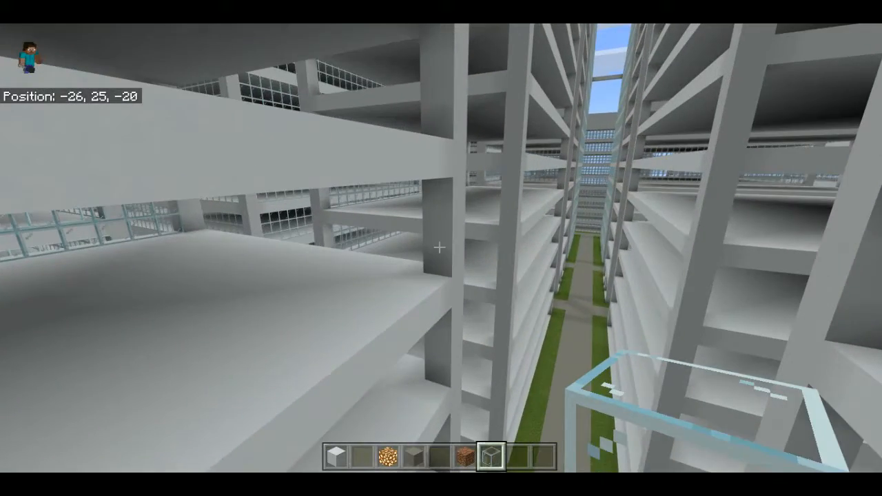
pyautogui.press('w')
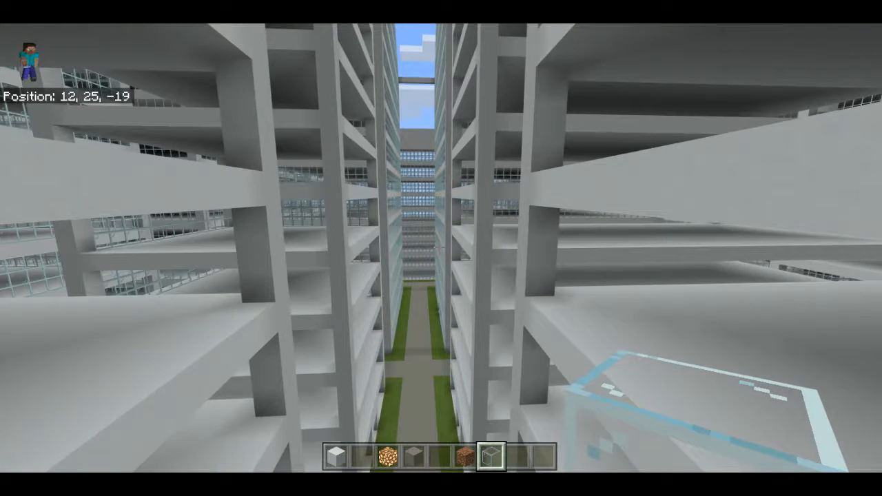
pyautogui.press('w')
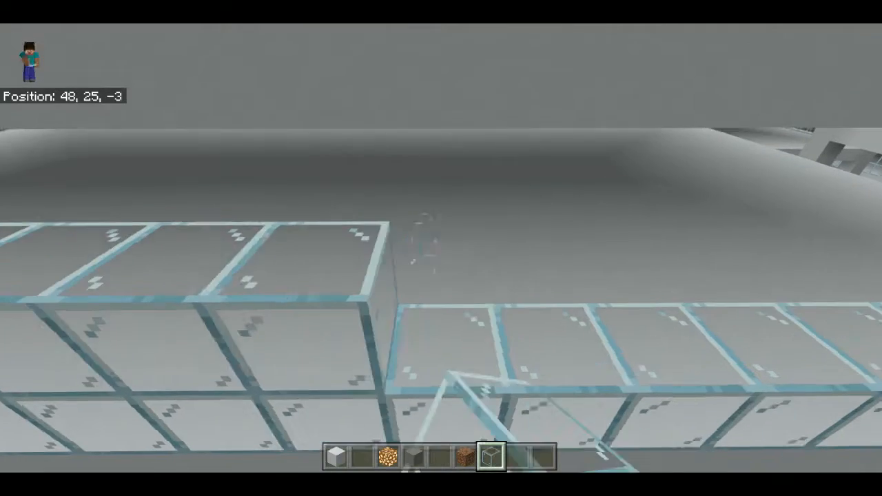
pyautogui.moveTo(441, 248)
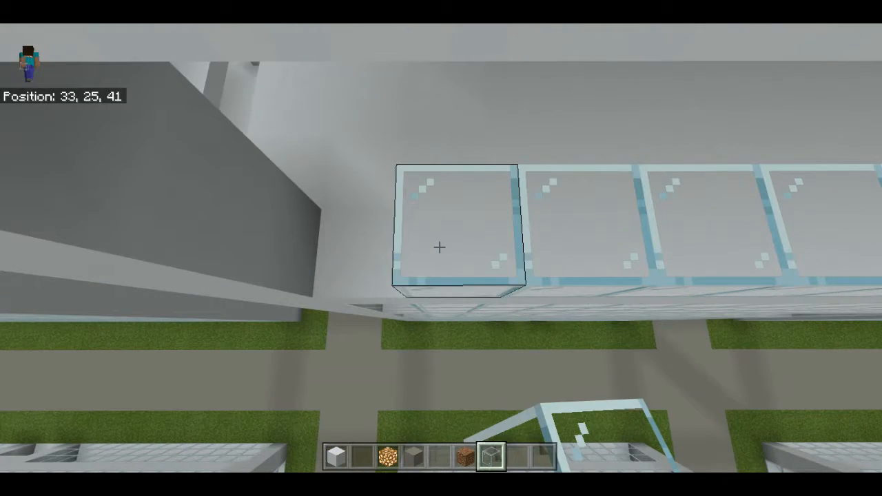
pyautogui.moveTo(441, 248)
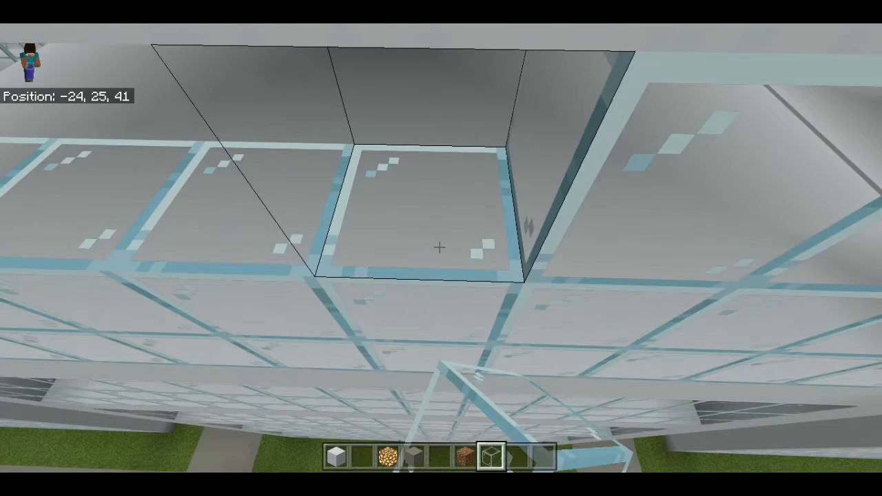
pyautogui.moveTo(441, 248)
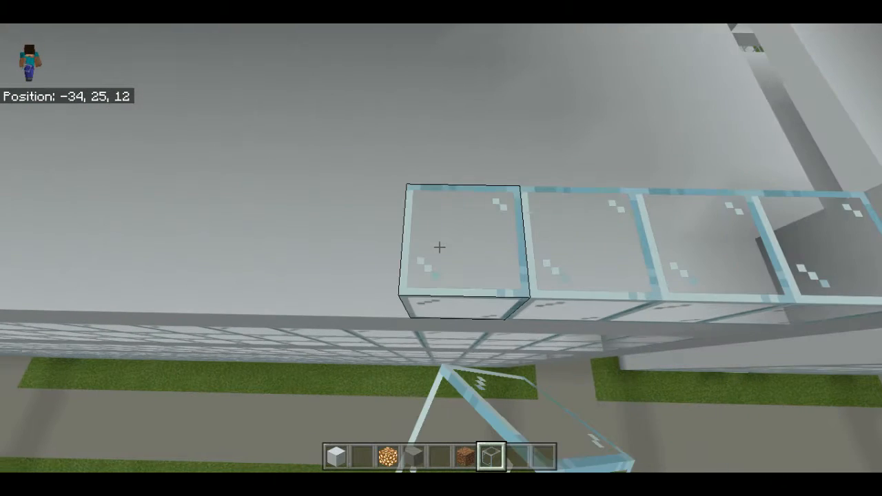
pyautogui.press('w')
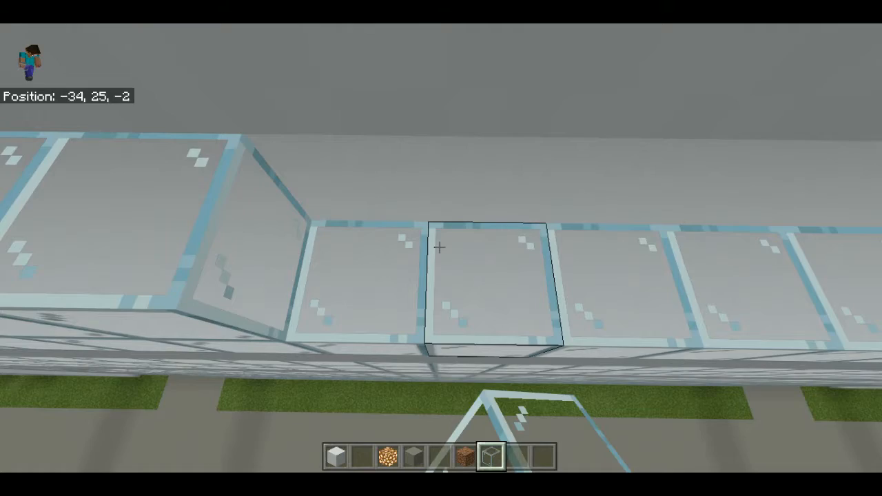
pyautogui.press('w')
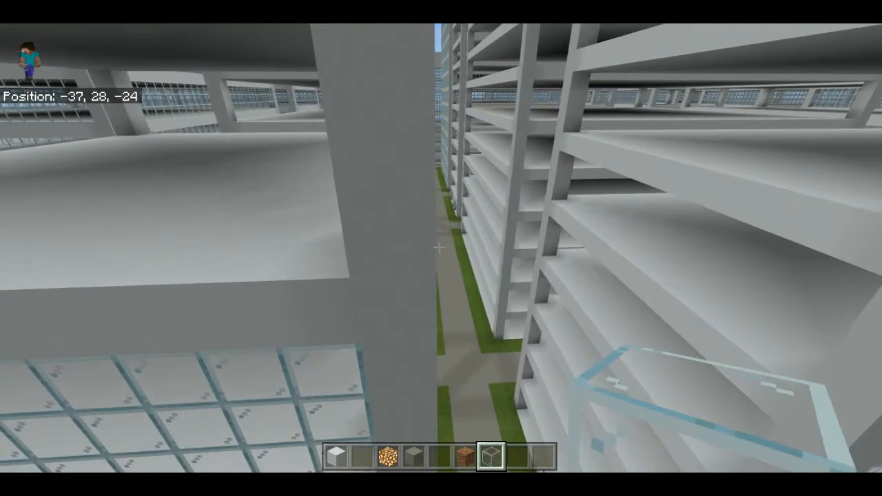
pyautogui.moveTo(441, 248)
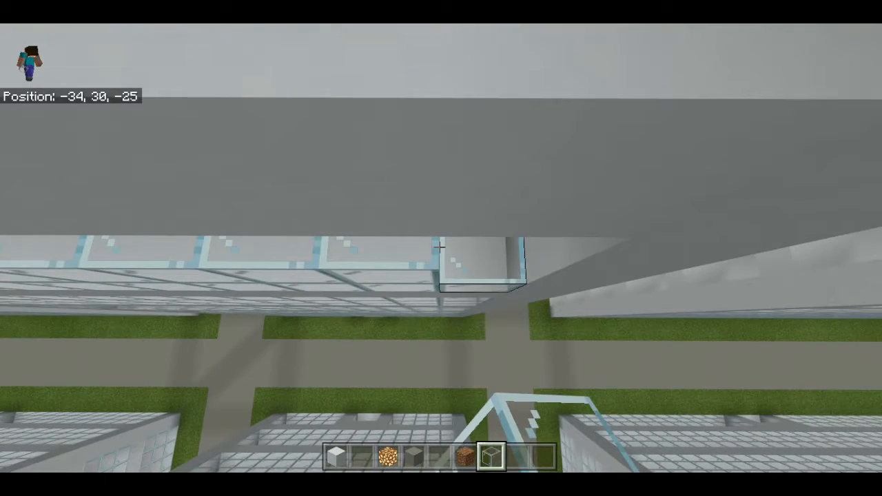
# Rise to the next floor and lay glass blocks along its edge under the roof slab
pyautogui.press('w')
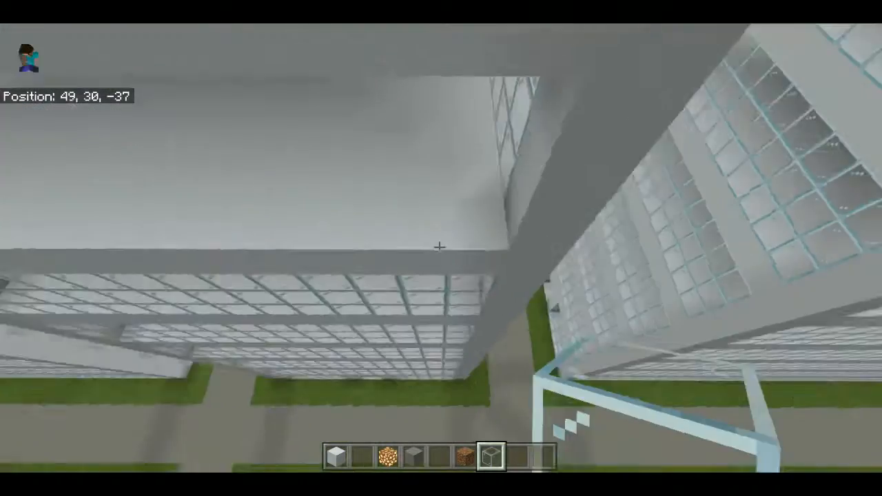
pyautogui.moveTo(440, 248)
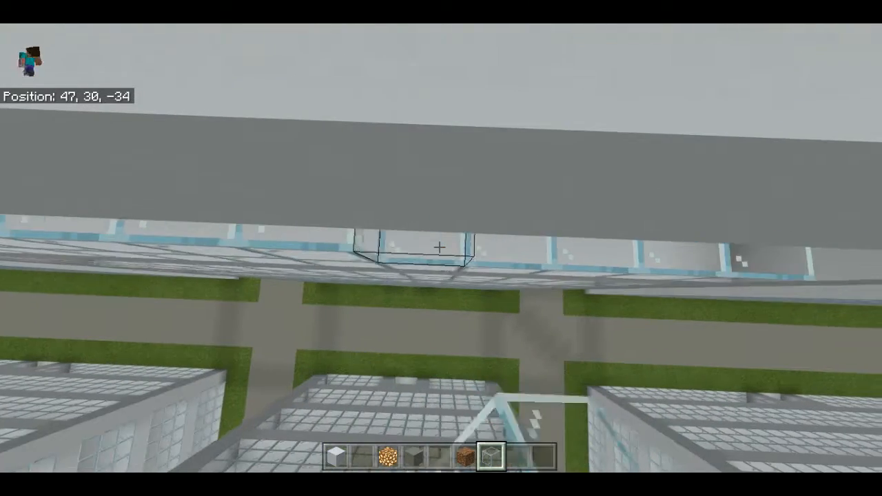
# Fly to the upper floor and lay glass-block windows along its edge
pyautogui.press('w')
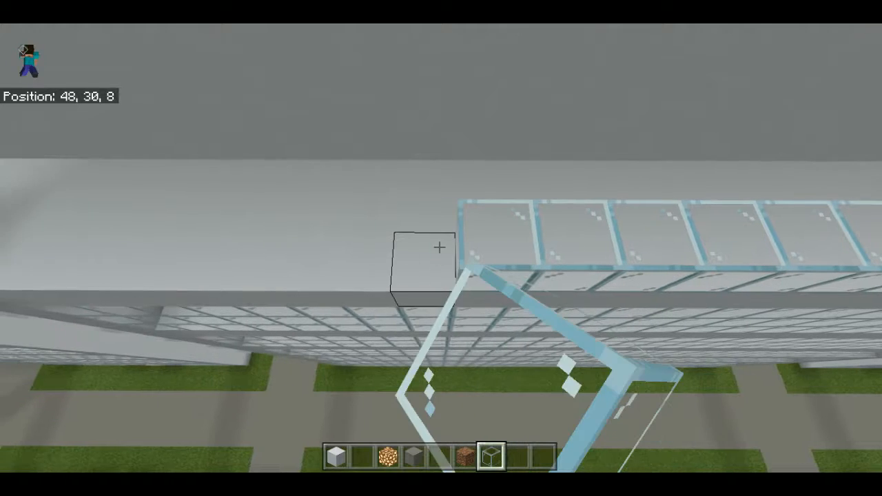
pyautogui.press('w')
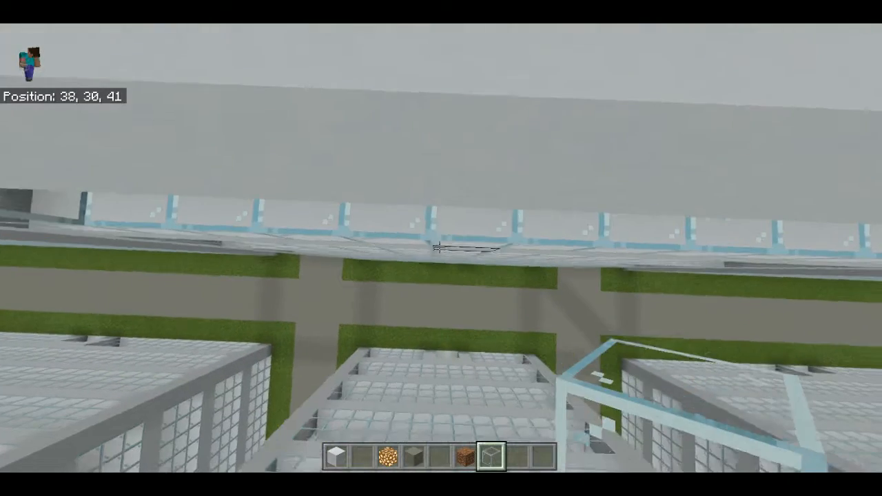
pyautogui.press('w')
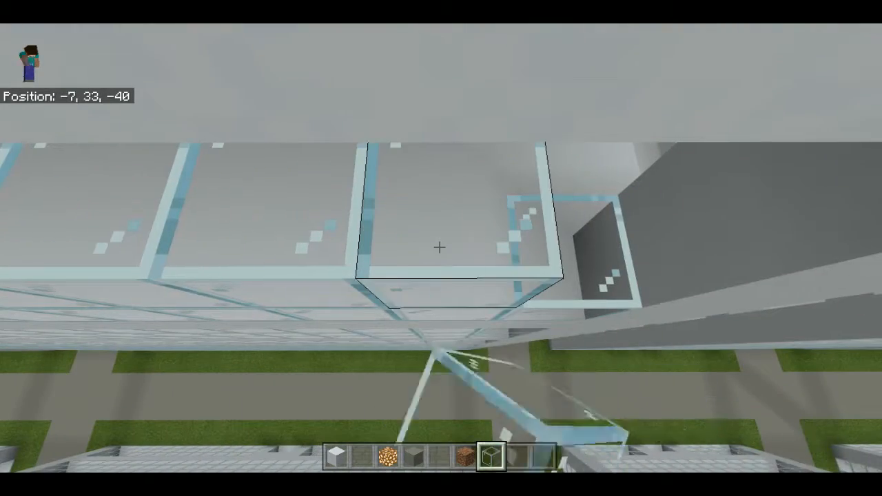
pyautogui.press('w')
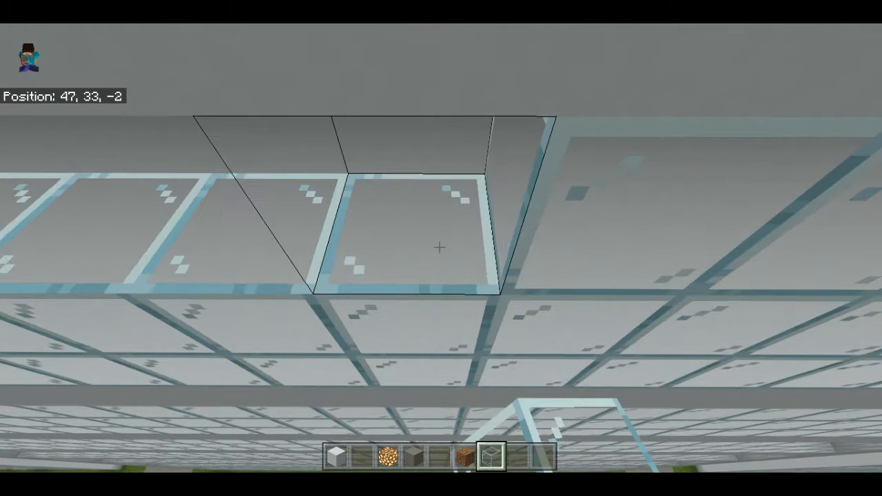
# Fly beneath the tower floor, laying a row of glass blocks along its underside edge
pyautogui.press('w')
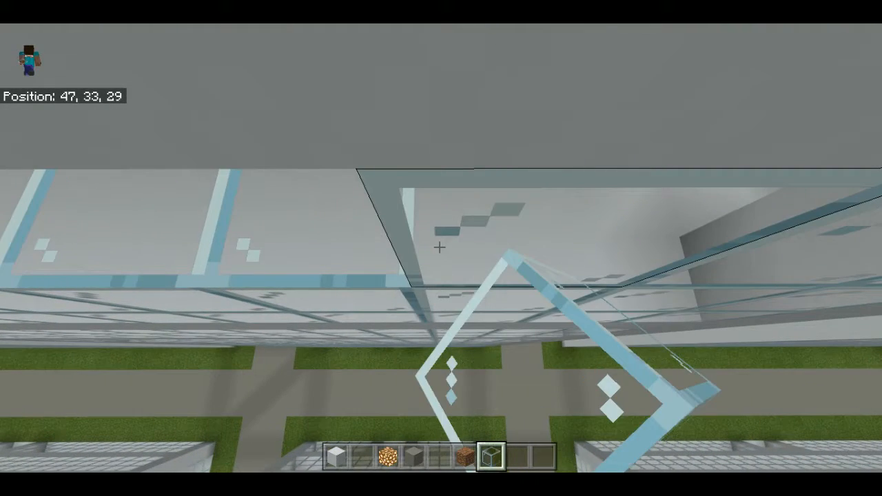
pyautogui.press('w')
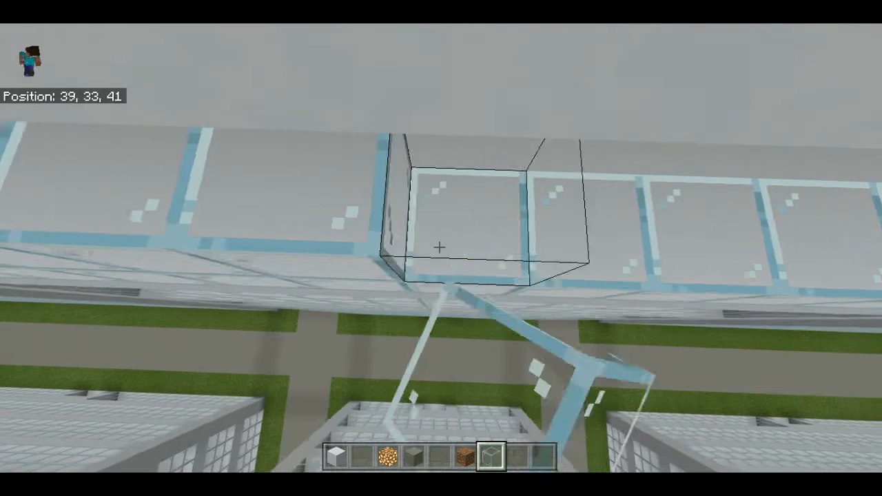
pyautogui.press('w')
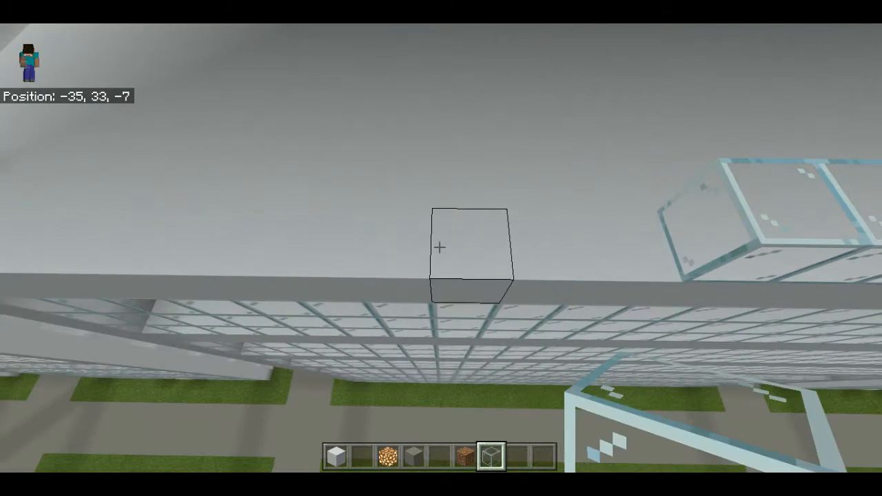
# Rise a level and extend the glass strip along the floor edges beneath the roof slab
pyautogui.press('w')
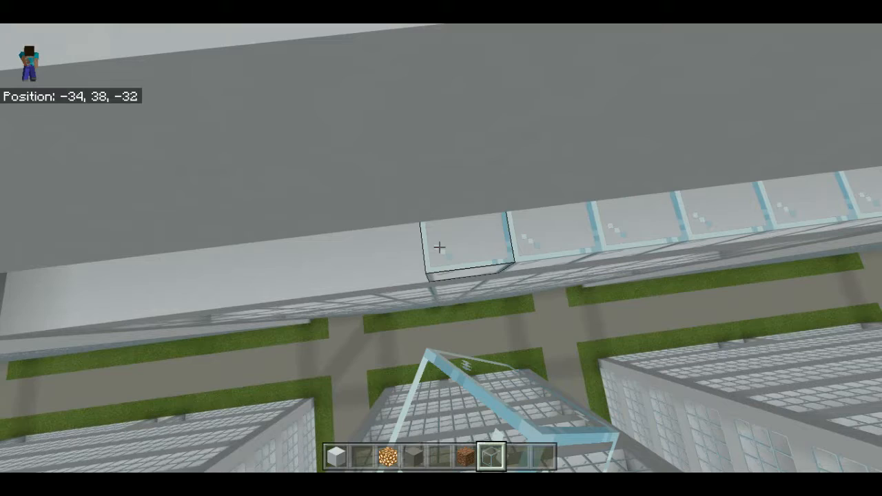
pyautogui.press('w')
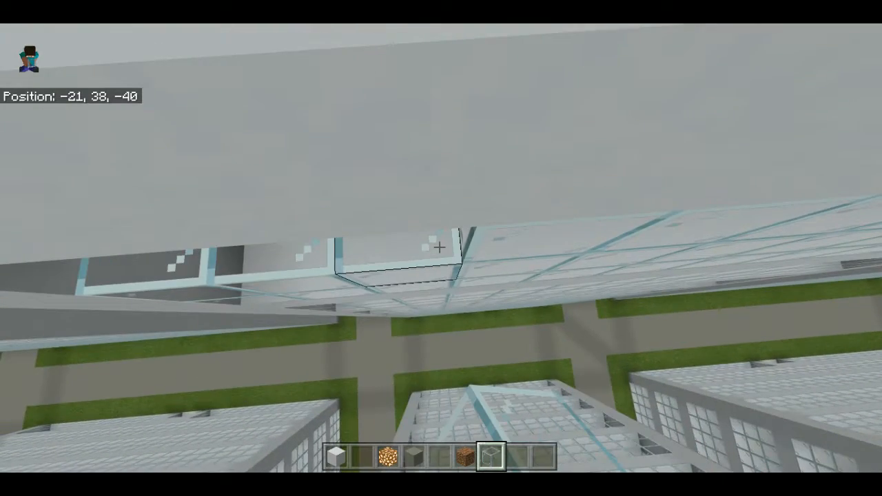
pyautogui.press('w')
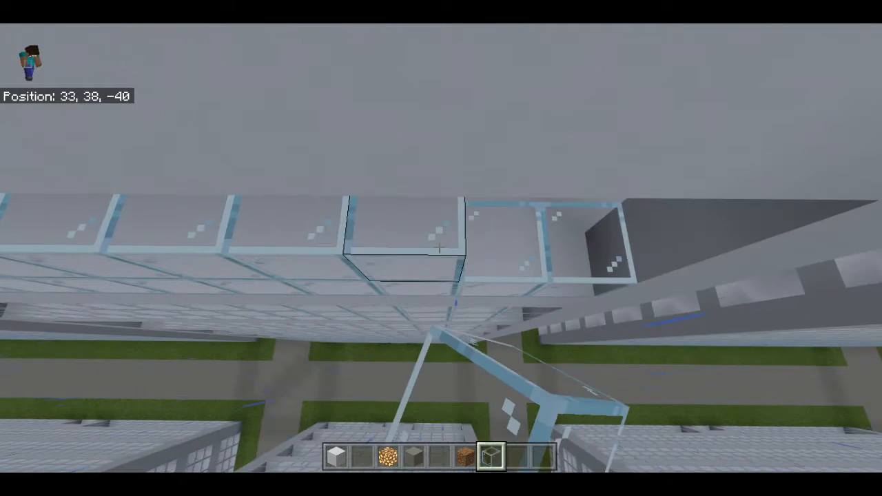
pyautogui.press('w')
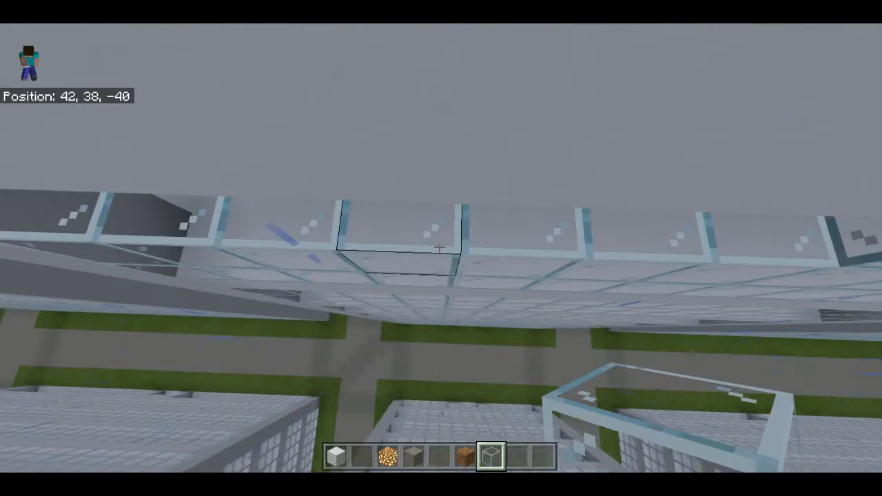
pyautogui.press('a')
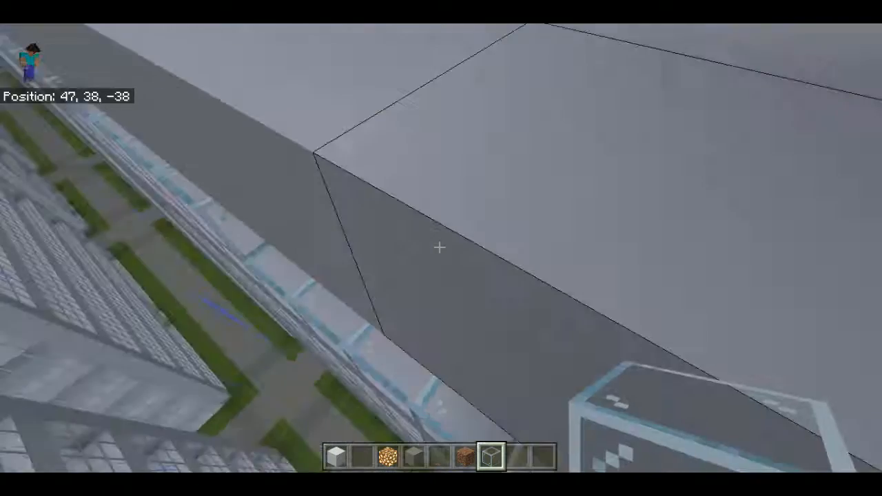
pyautogui.moveTo(441, 248)
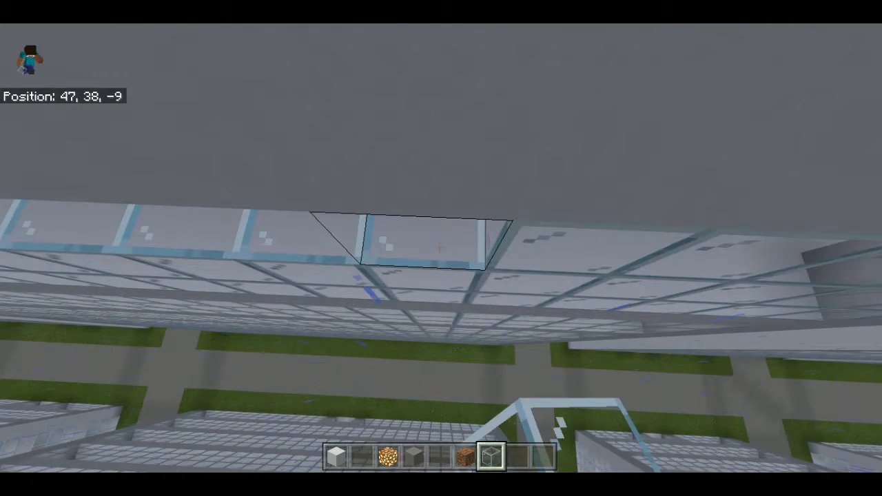
# Fly along the next side of the floor and fill each edge gap with glass blocks
pyautogui.press('w')
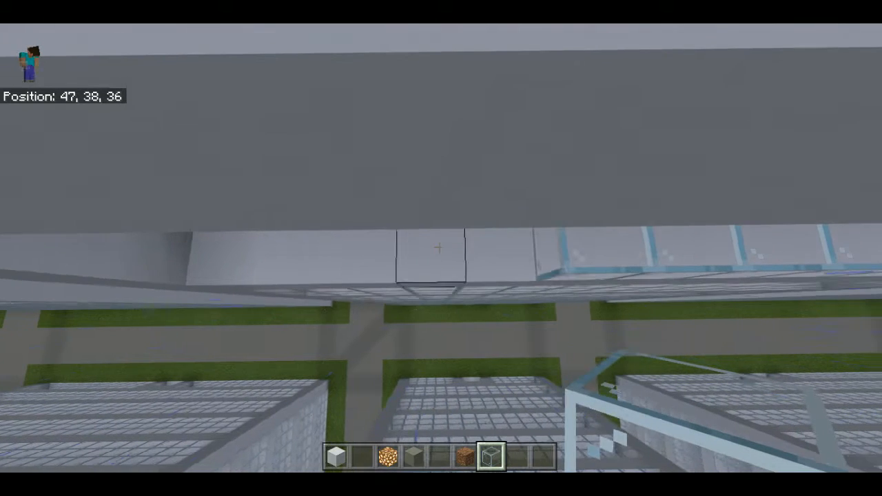
pyautogui.press('w')
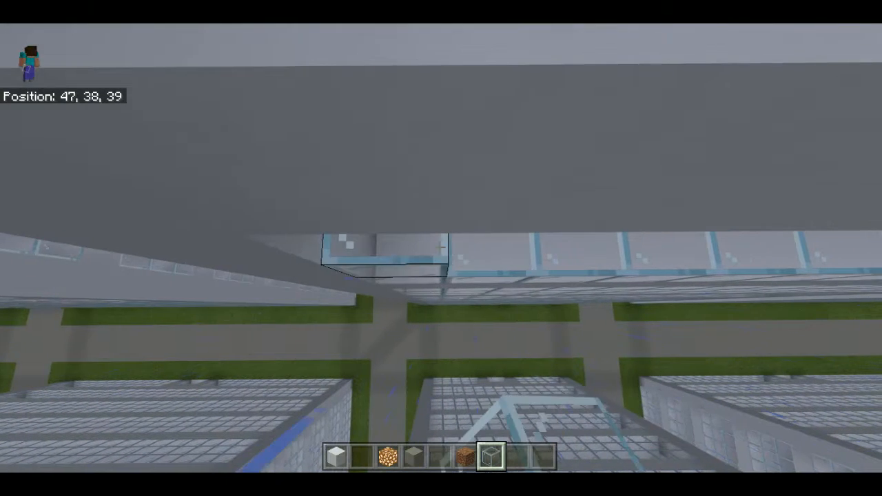
pyautogui.press('w')
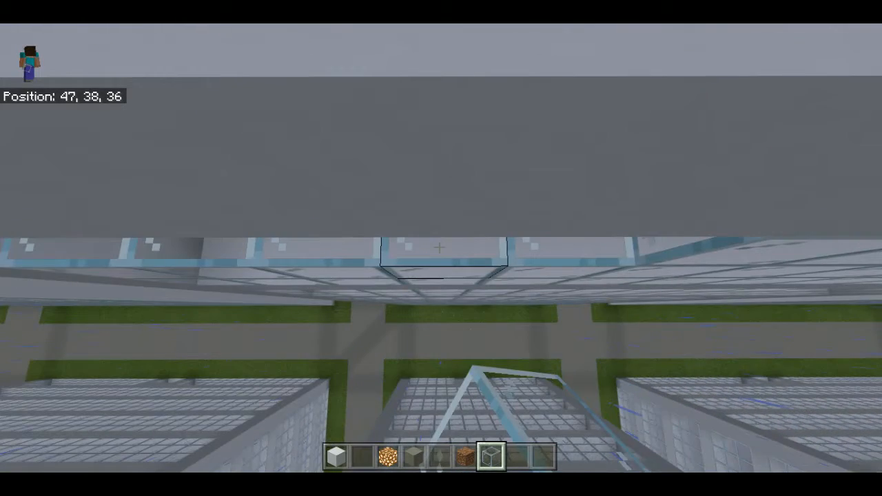
# Glass the remaining side's edge, then place a first glass block on the floor above
pyautogui.press('w')
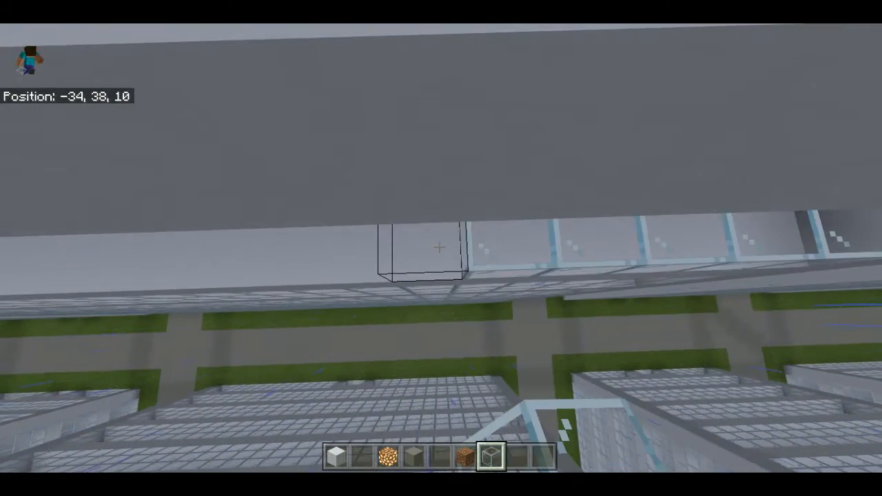
pyautogui.press('w')
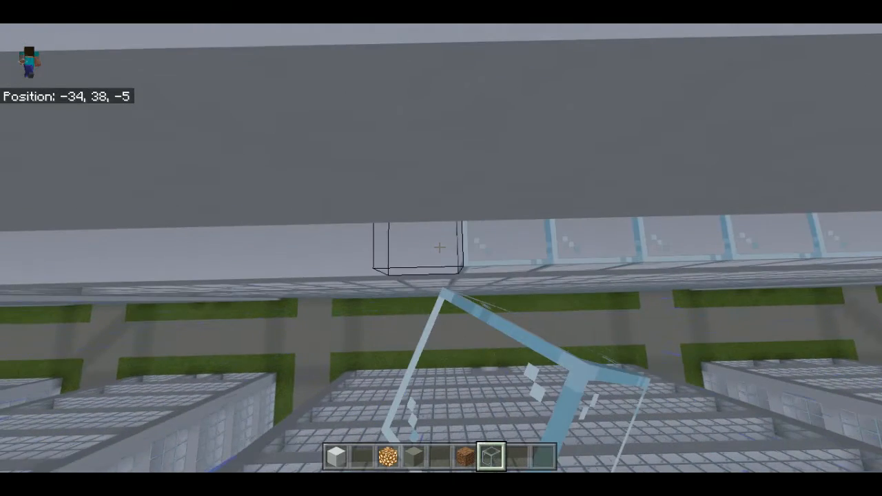
pyautogui.press('w')
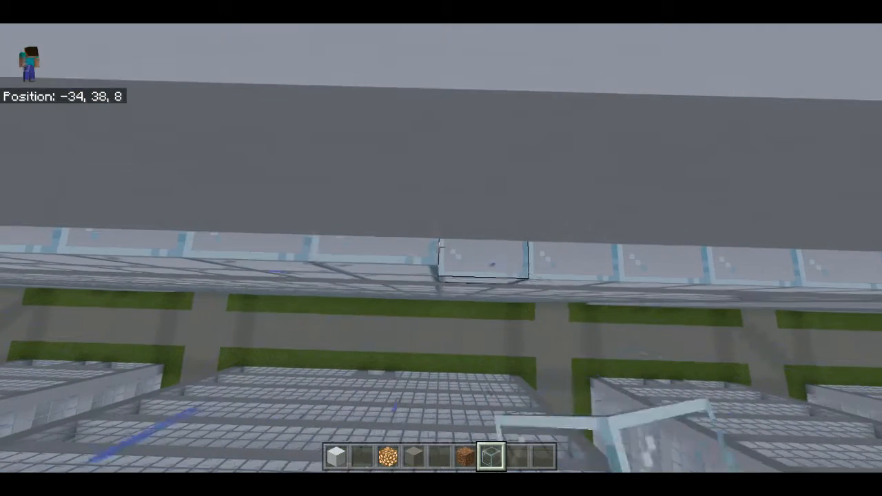
pyautogui.press('w')
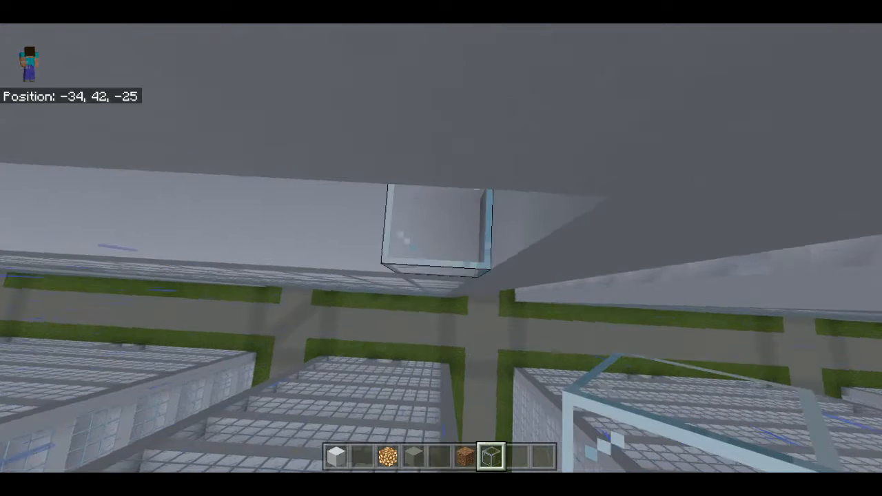
# Fly under the floor overhang, placing glass blocks along the edge row
pyautogui.press('w')
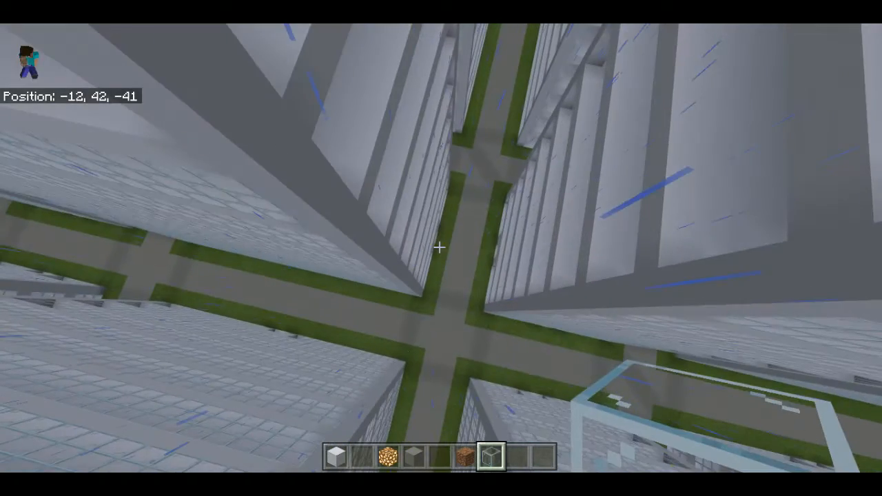
pyautogui.moveTo(441, 248)
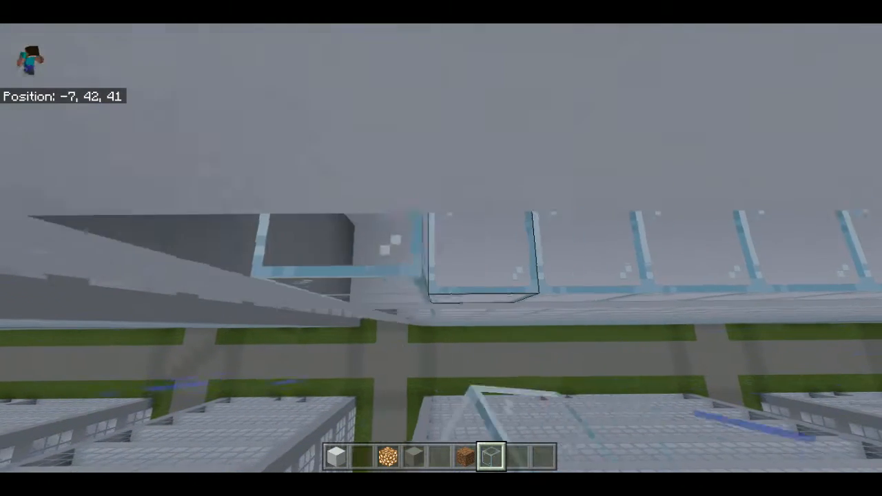
# Glass the remaining sides of that floor, then rise and start edging the next floor
pyautogui.press('w')
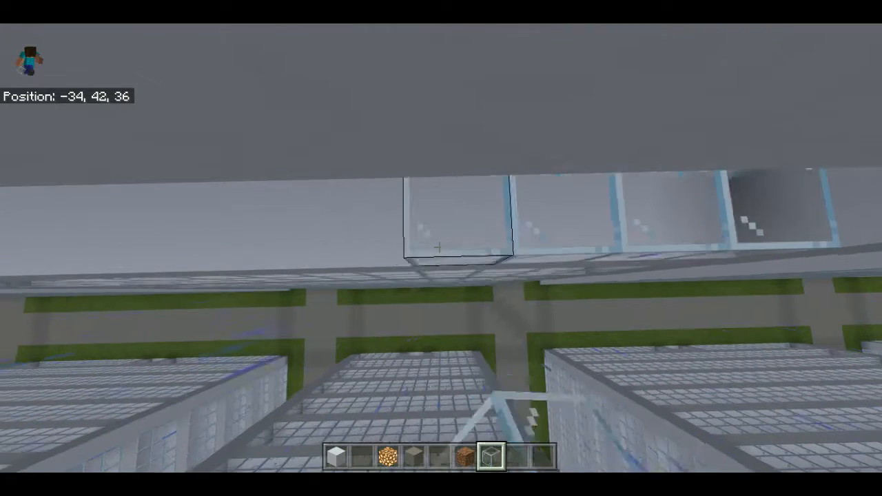
pyautogui.press('w')
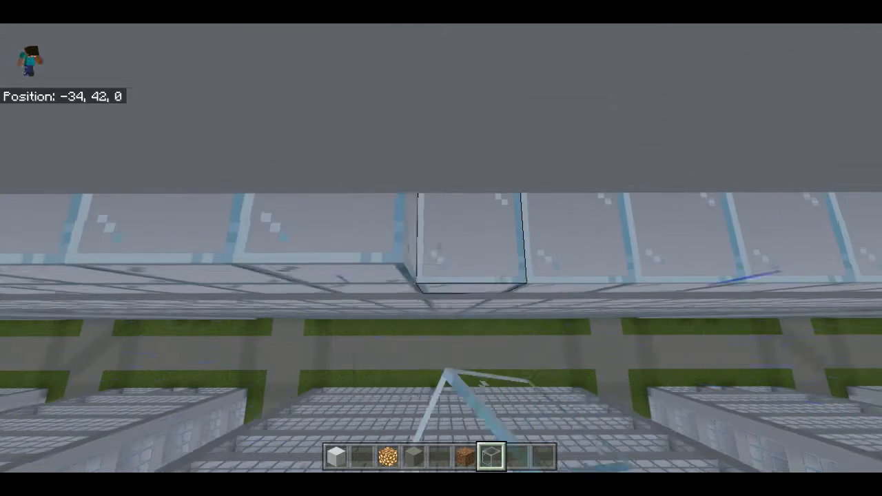
pyautogui.press('w')
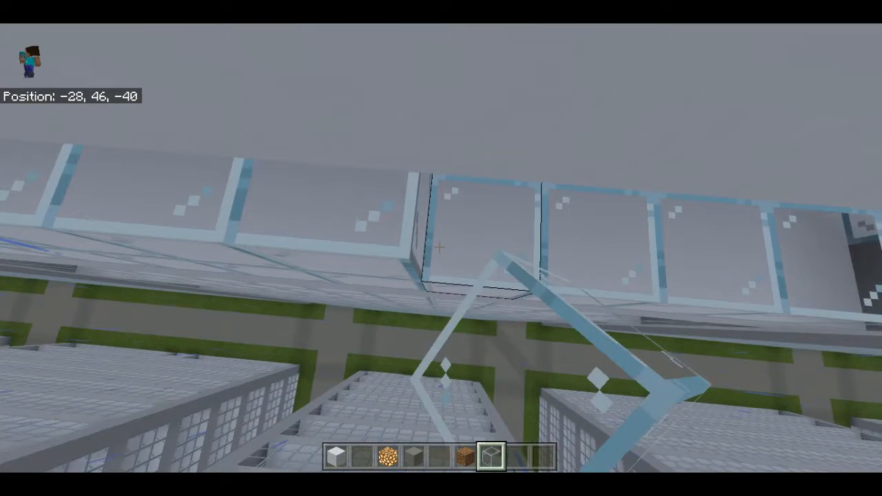
pyautogui.moveTo(441, 248)
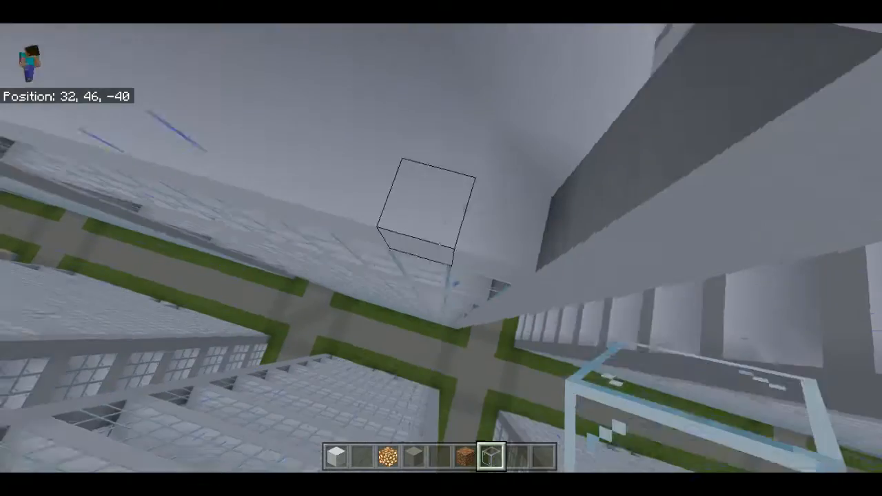
# Fly along the next upper-floor side, laying a row of glass blocks in its edge
pyautogui.press('w')
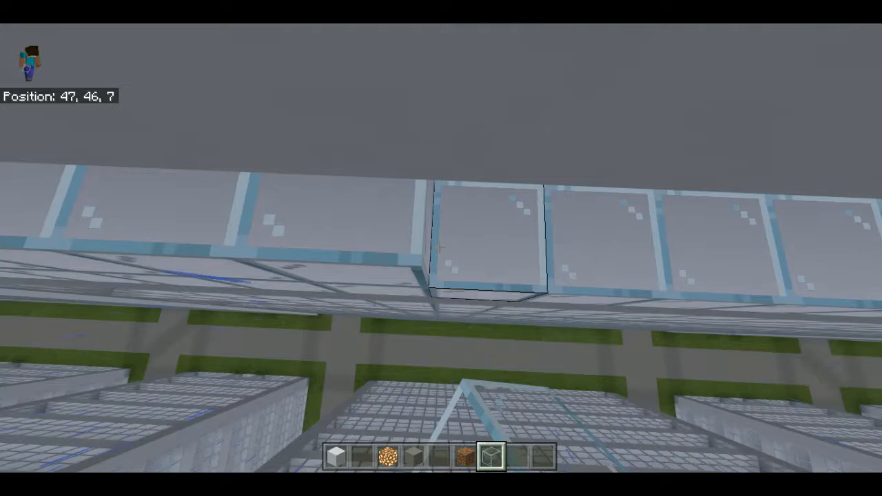
# Fly along the edge placing glass up to the corner beneath the roof slab
pyautogui.press('w')
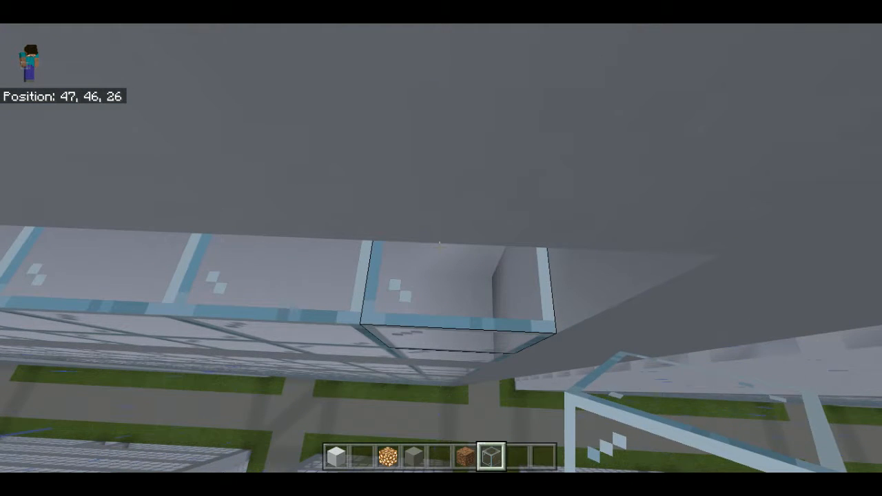
pyautogui.moveTo(441, 248)
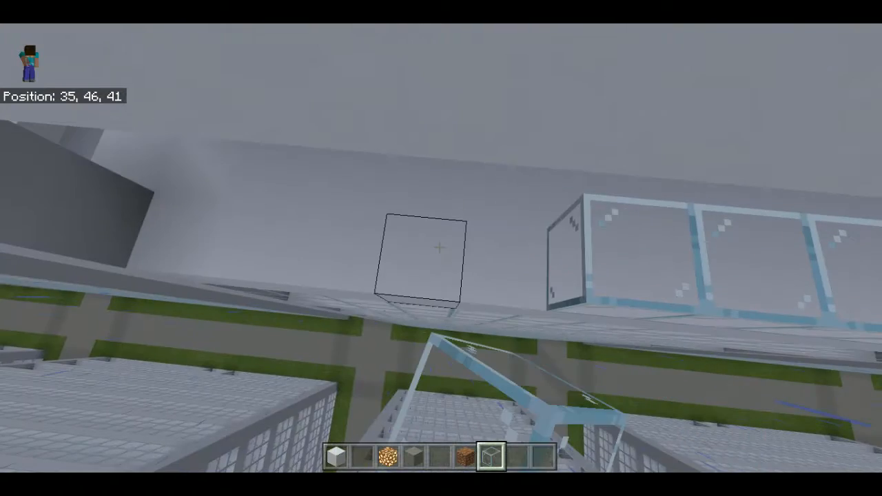
# Glaze the upper floor's last side, then start a glass run on the next floor up
pyautogui.press('w')
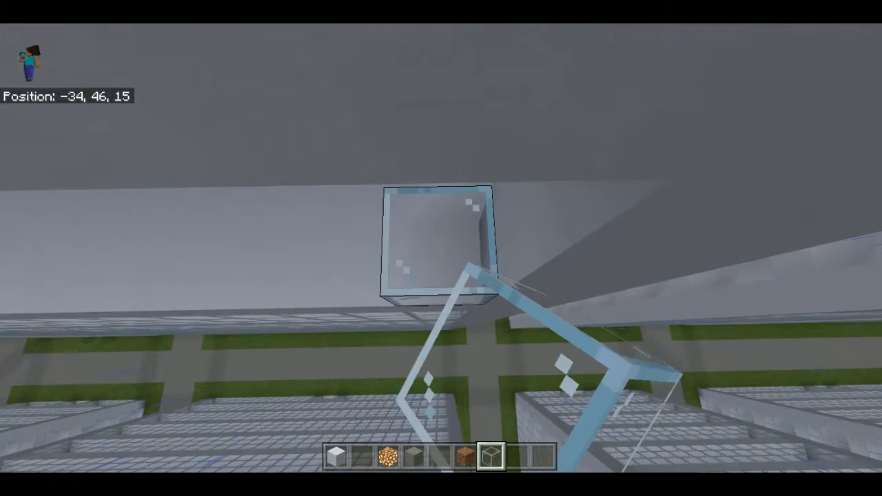
pyautogui.press('w')
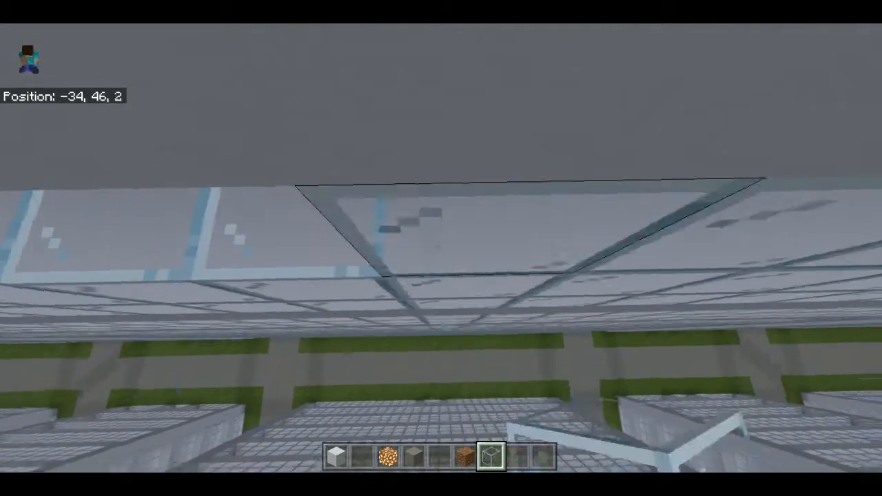
pyautogui.press('w')
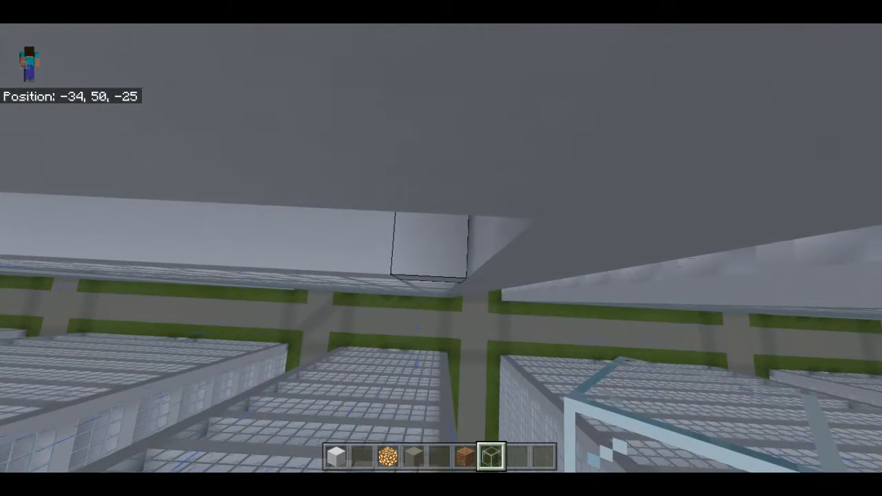
pyautogui.press('w')
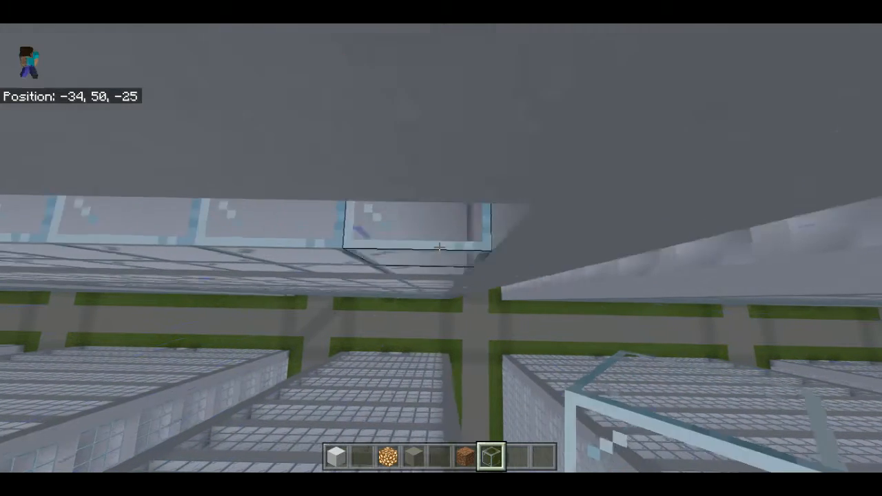
pyautogui.press('w')
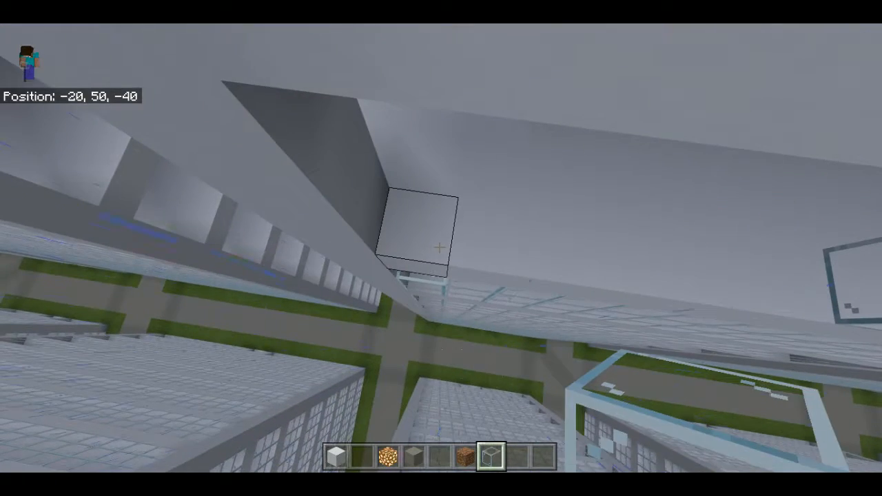
pyautogui.moveTo(441, 248)
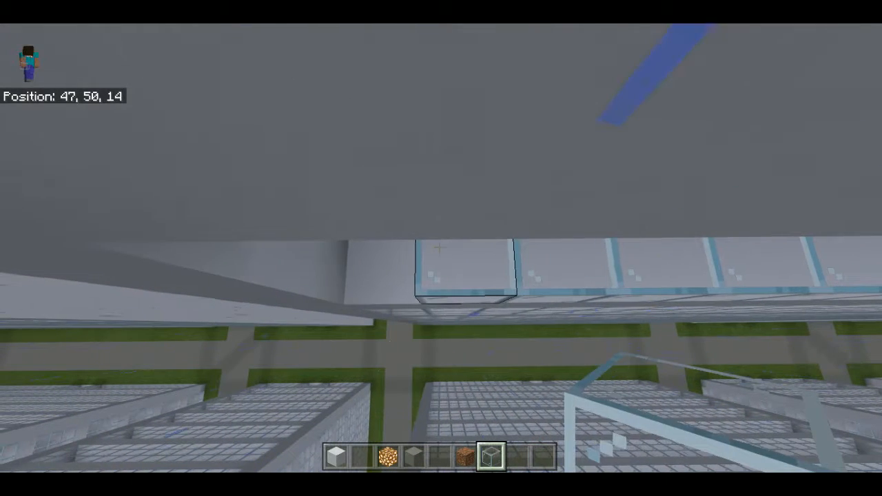
# Place glass blocks along a further side of the higher floor's edge
pyautogui.press('w')
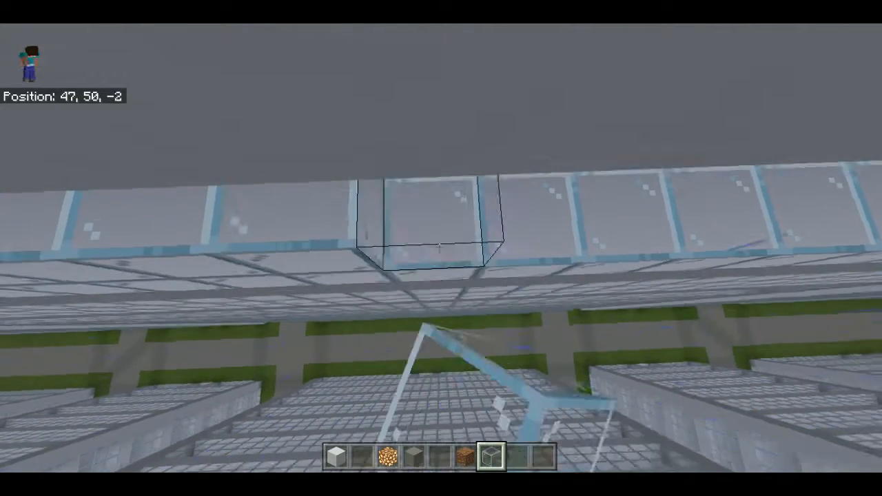
pyautogui.press('w')
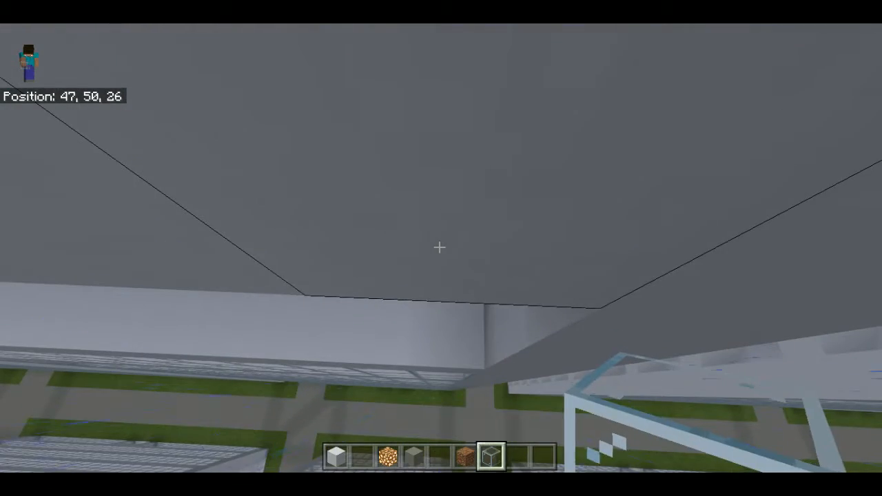
pyautogui.moveTo(441, 248)
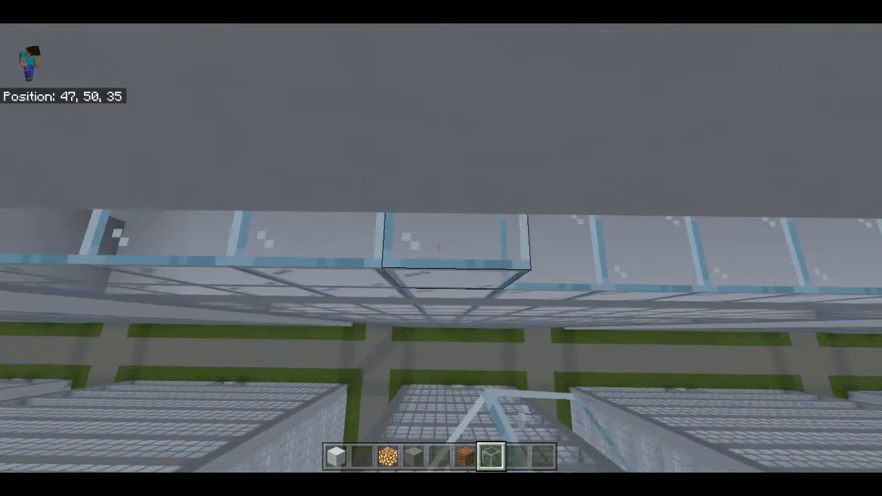
pyautogui.press('w')
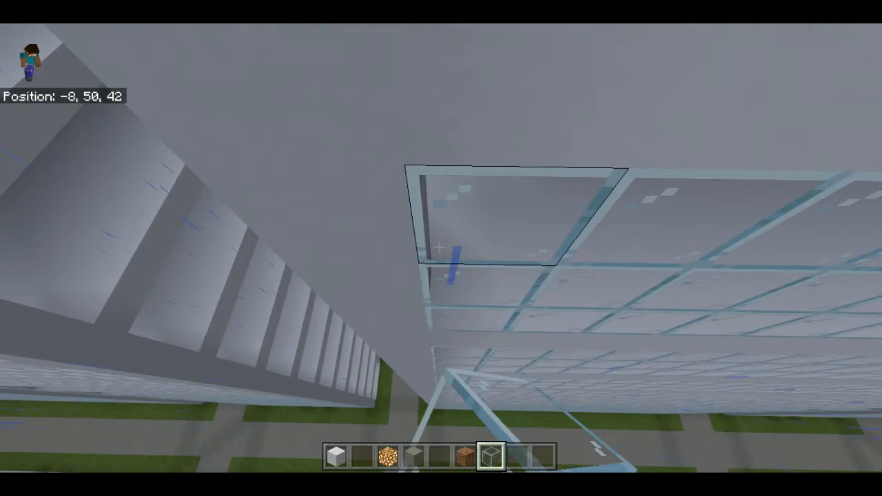
pyautogui.moveTo(441, 248)
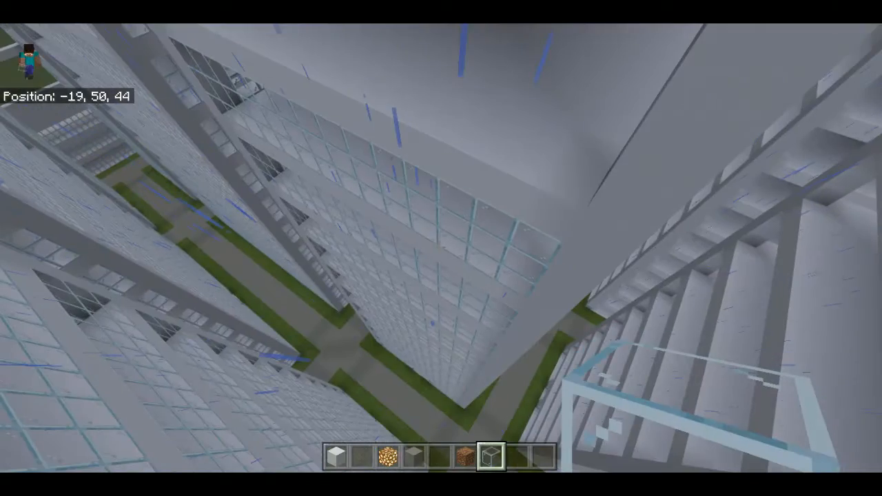
pyautogui.press('Escape')
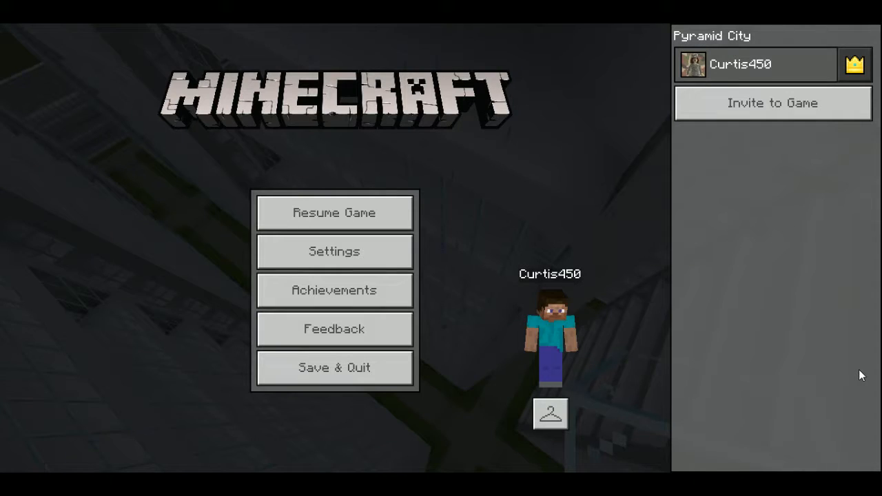
pyautogui.click(334, 212)
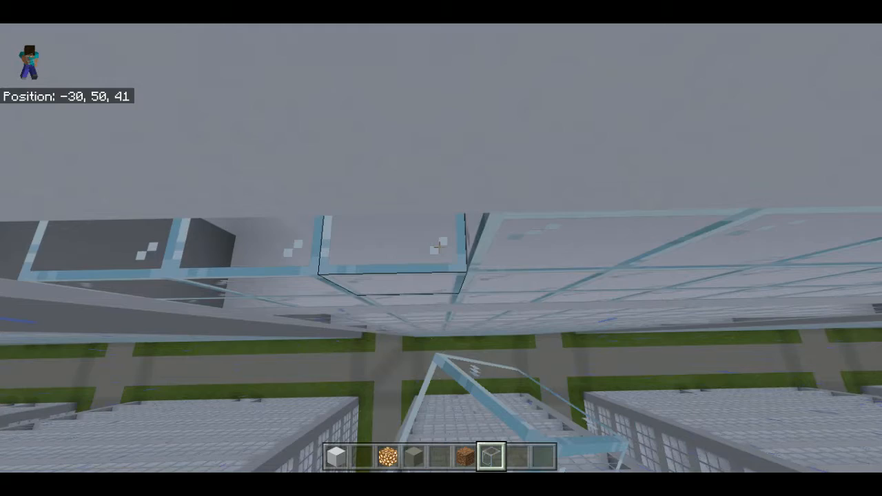
# Fill the gaps in the glass row up to the corner at the glass-faced wall
pyautogui.press('w')
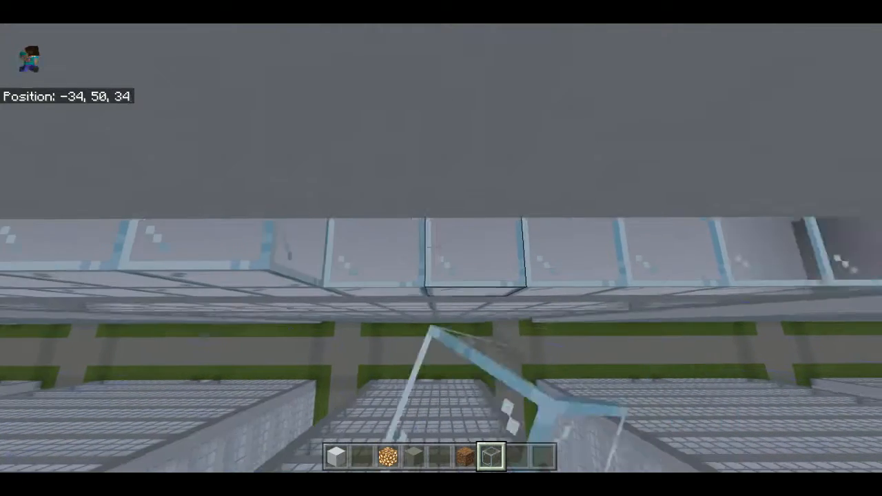
pyautogui.press('w')
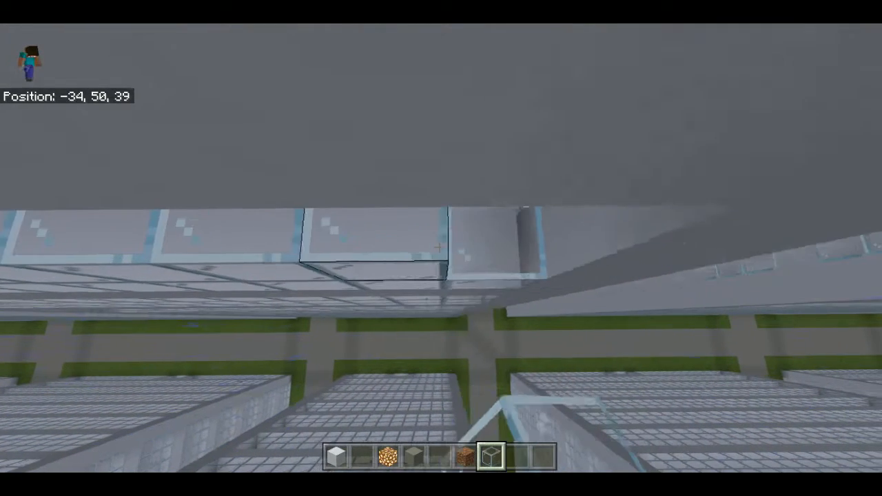
pyautogui.press('w')
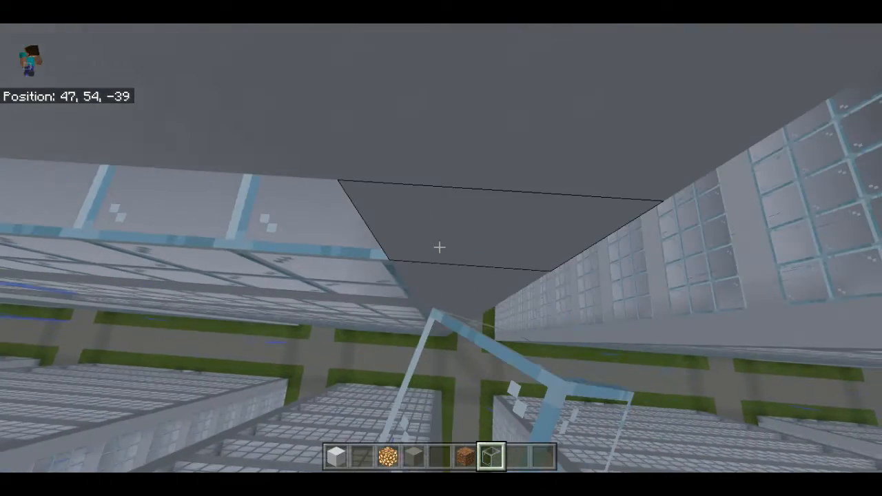
# Glaze another tower's floor edge with glass blocks along its full length
pyautogui.press('w')
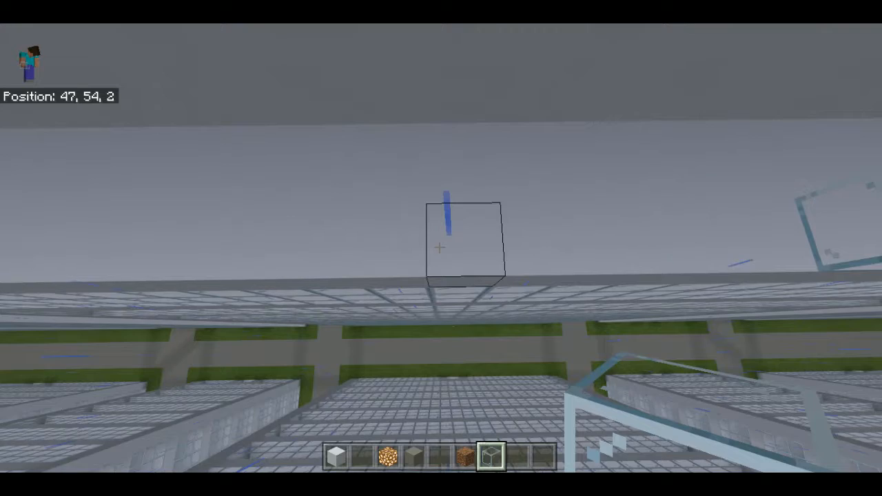
pyautogui.press('w')
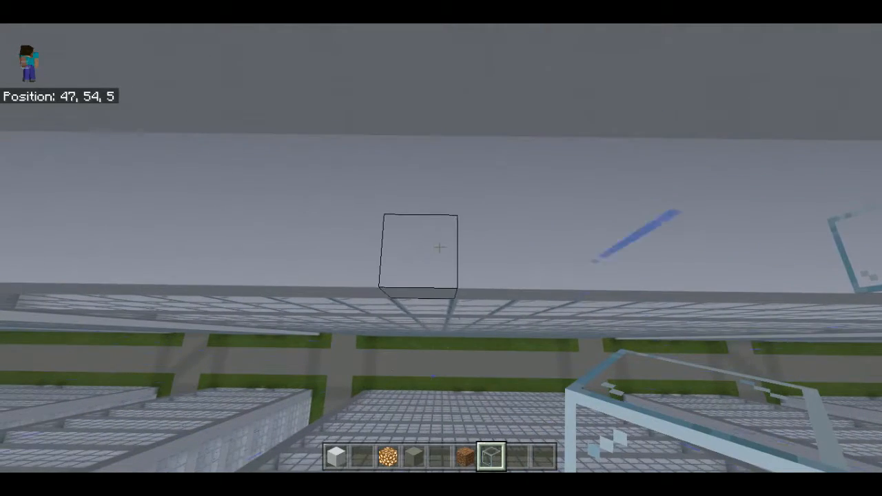
pyautogui.moveTo(441, 248)
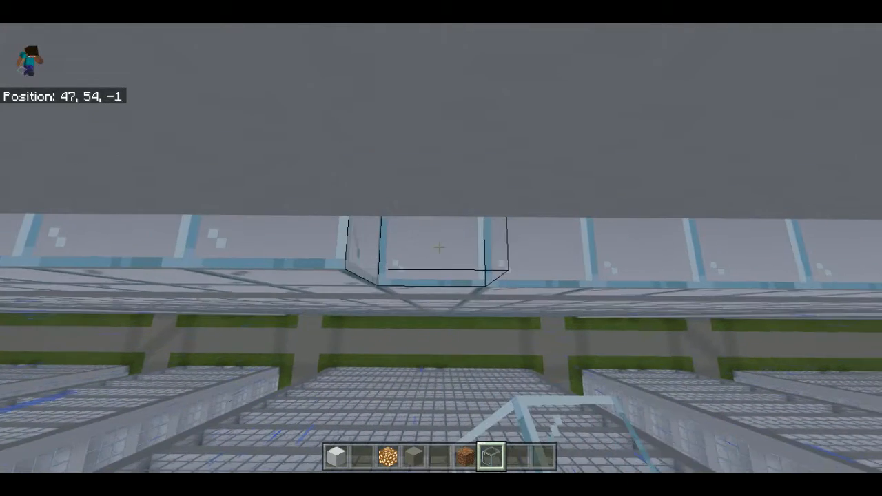
pyautogui.press('w')
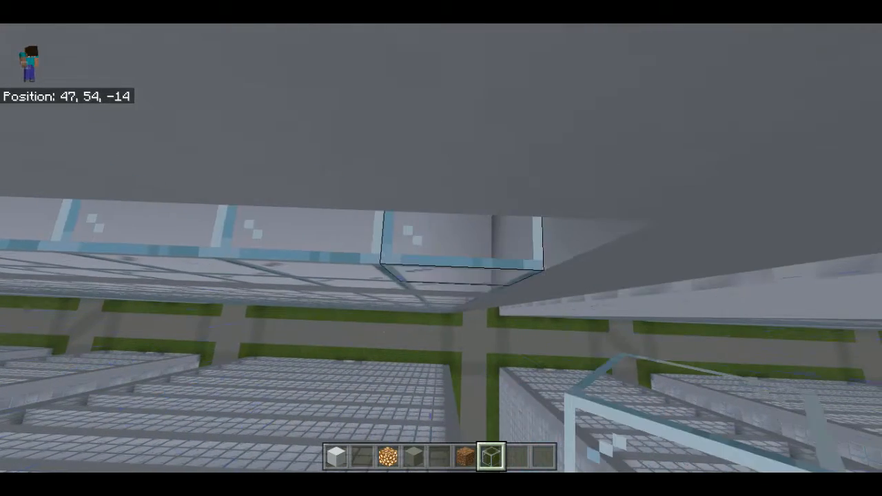
pyautogui.press('w')
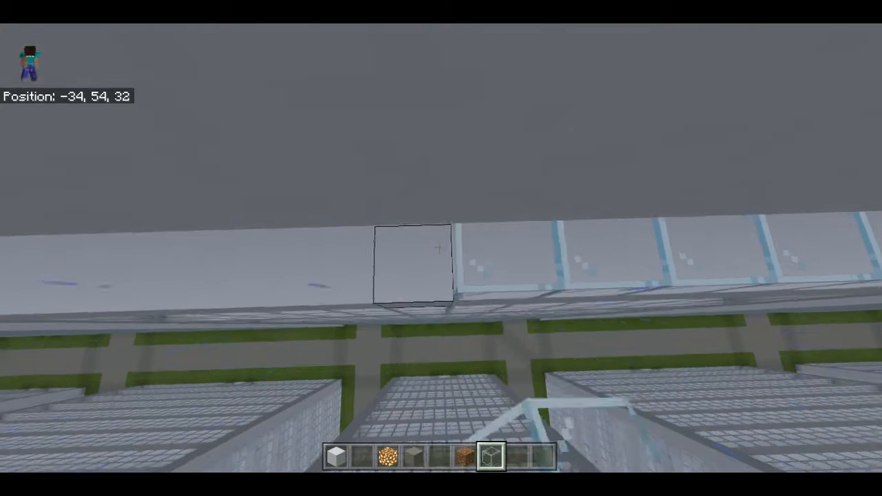
# Start a partial glass-block run along a higher floor's edge
pyautogui.press('w')
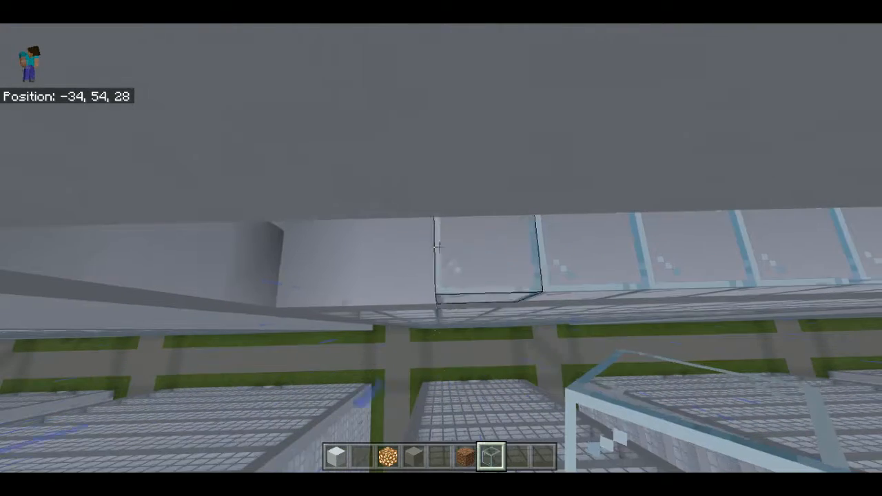
pyautogui.press('w')
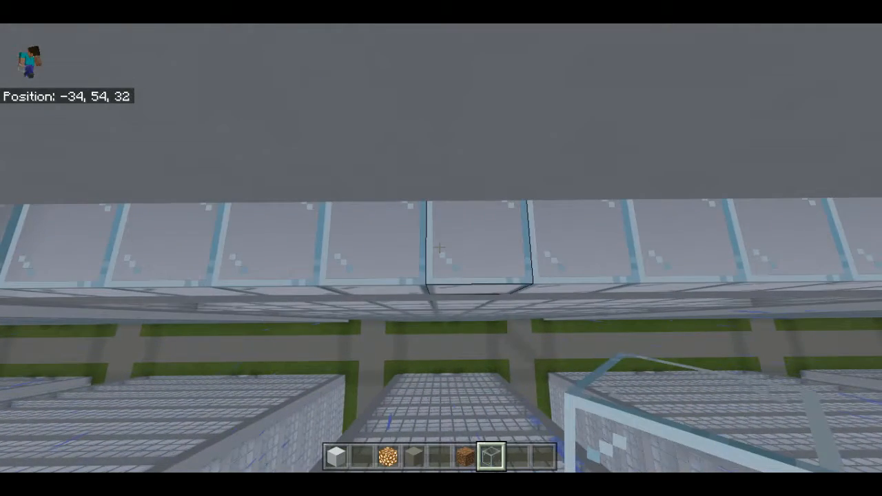
pyautogui.press('w')
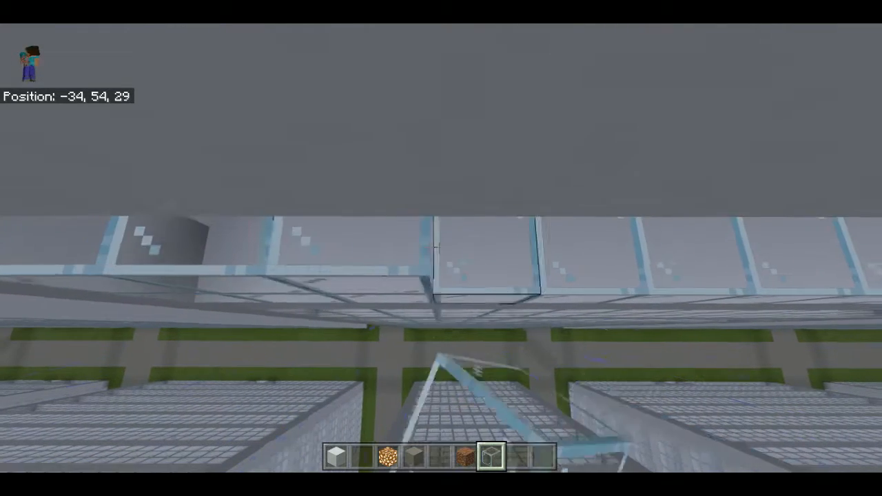
pyautogui.press('w')
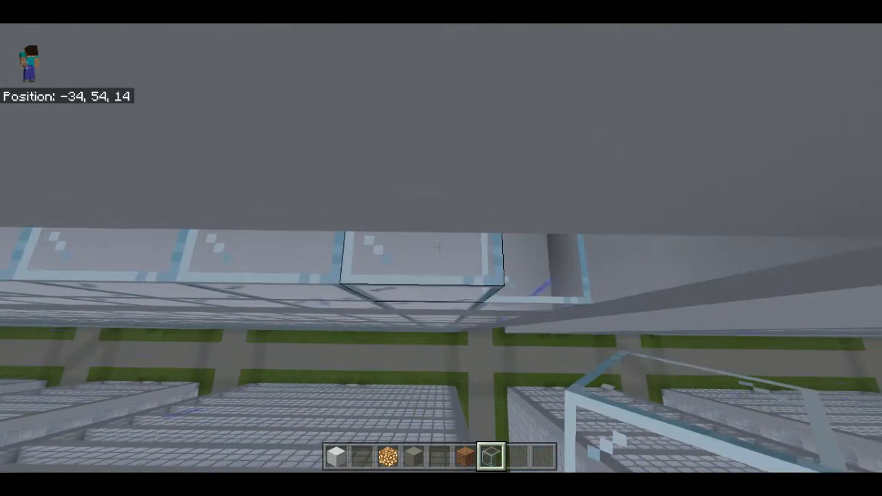
pyautogui.press('w')
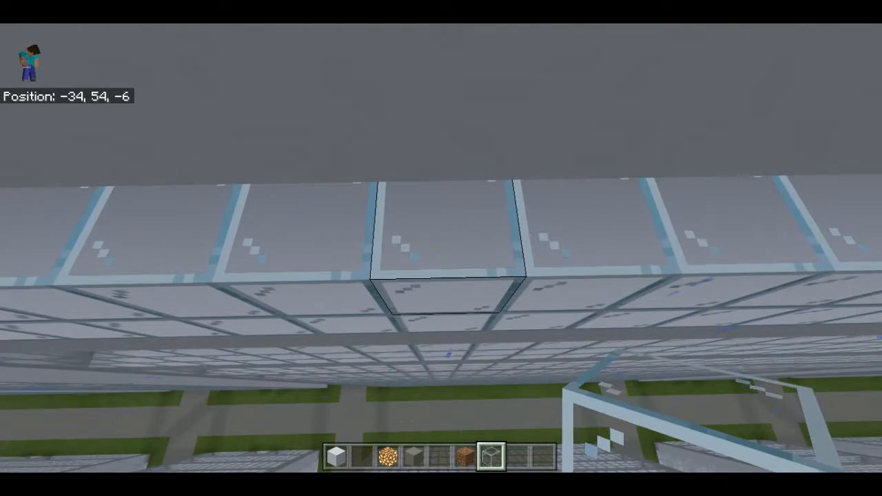
pyautogui.press('w')
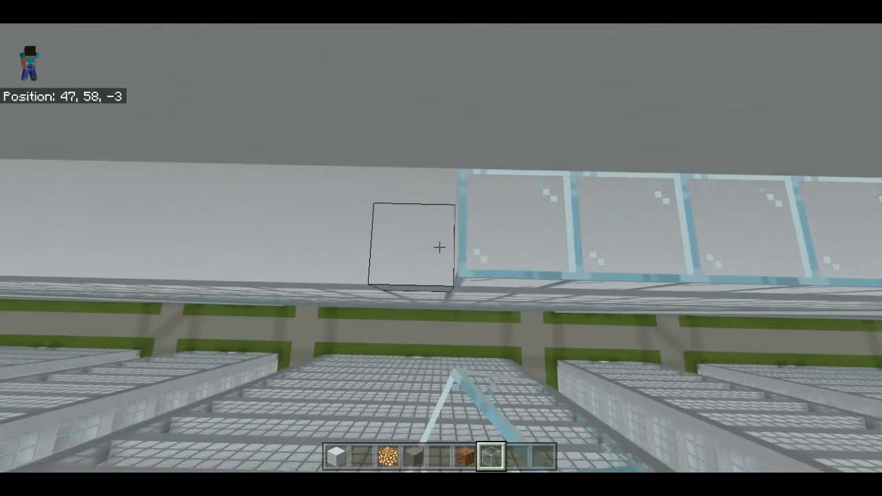
# Line two sides of the Y=58 floor edge with glass, reaching the roof-slab corners
pyautogui.press('w')
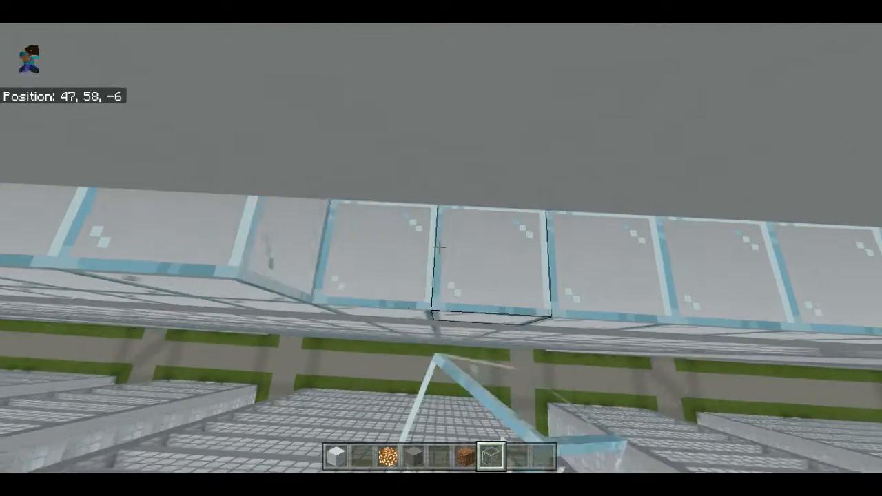
pyautogui.press('w')
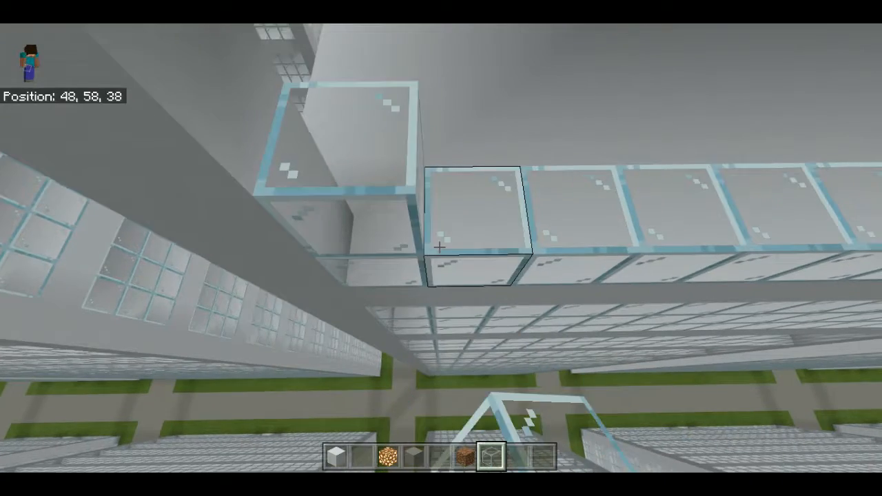
pyautogui.press('w')
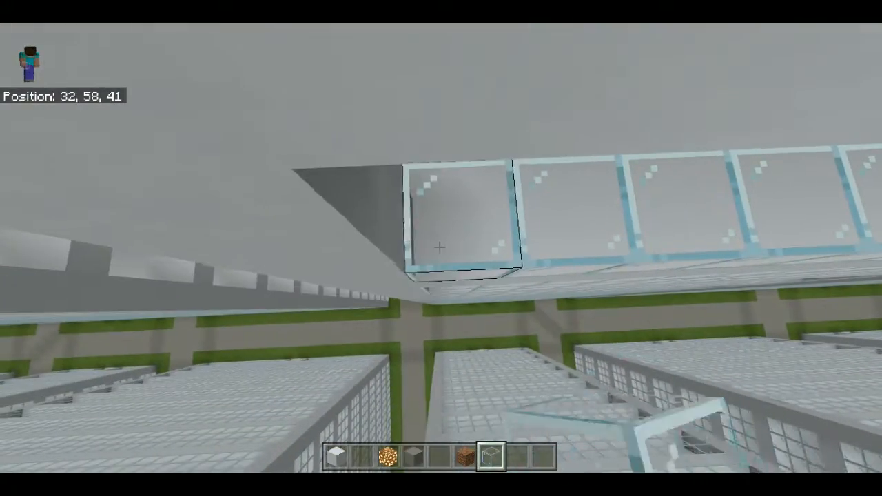
pyautogui.press('w')
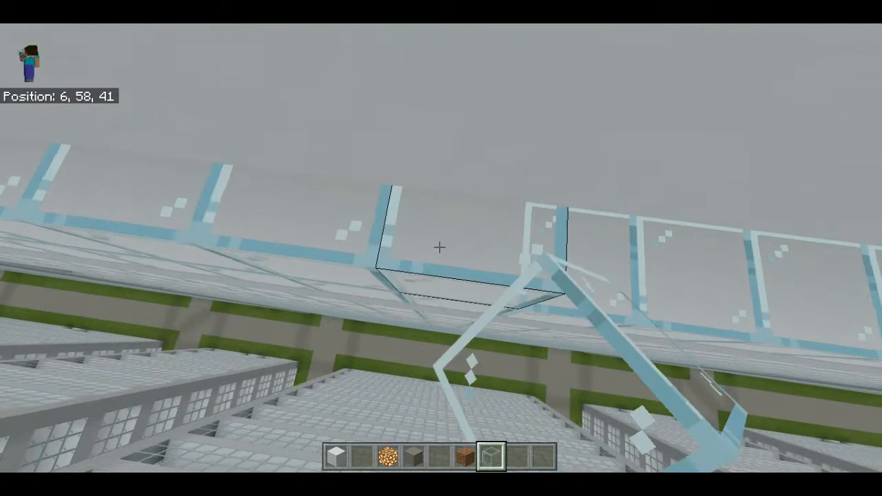
pyautogui.press('w')
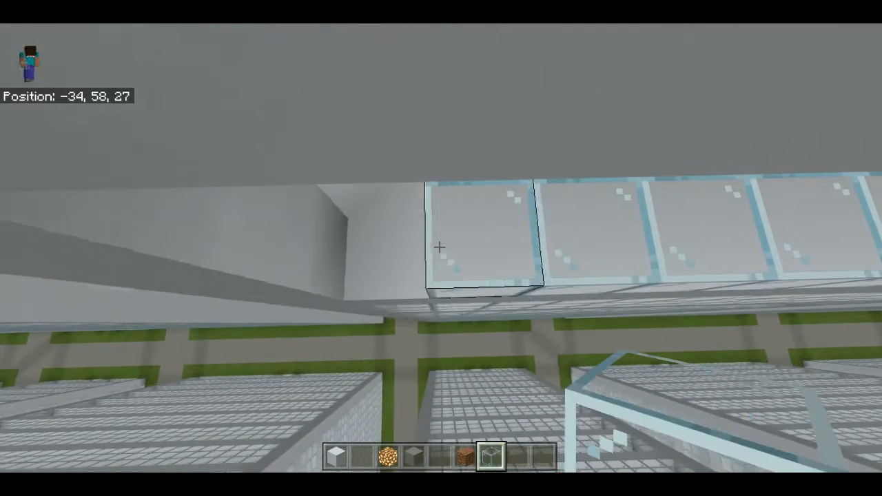
# Extend the Y=58 glass window row down the next side of the floor
pyautogui.press('w')
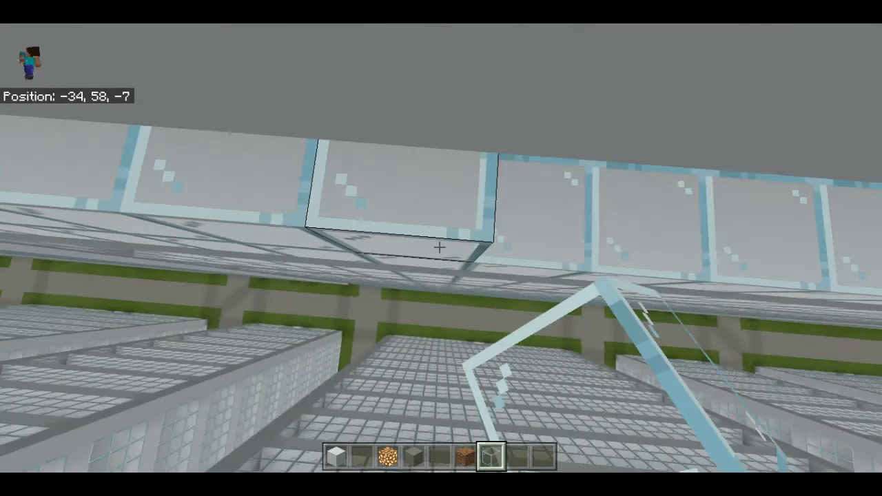
pyautogui.press('w')
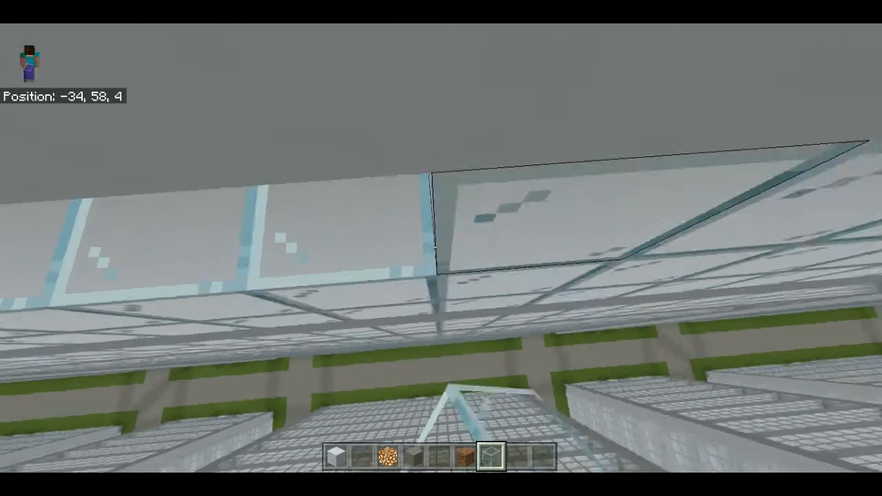
pyautogui.press('w')
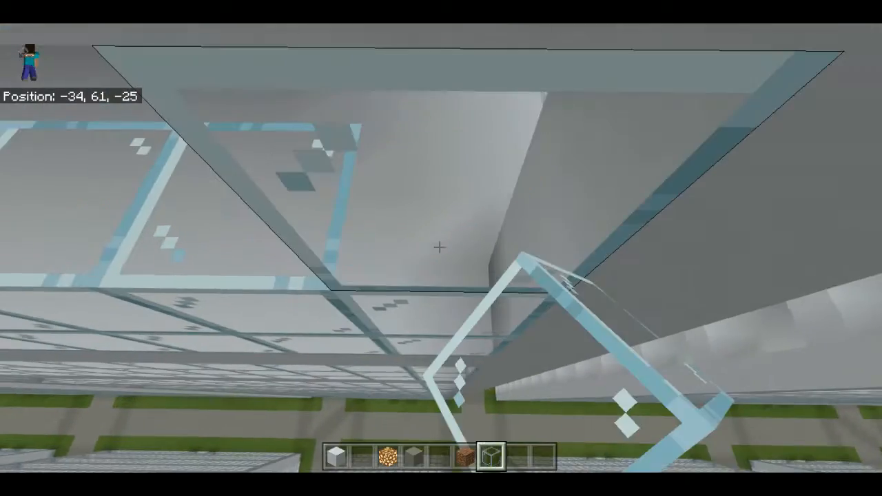
# Rise to Y=62 and lay glass blocks along that floor's edge
pyautogui.press('w')
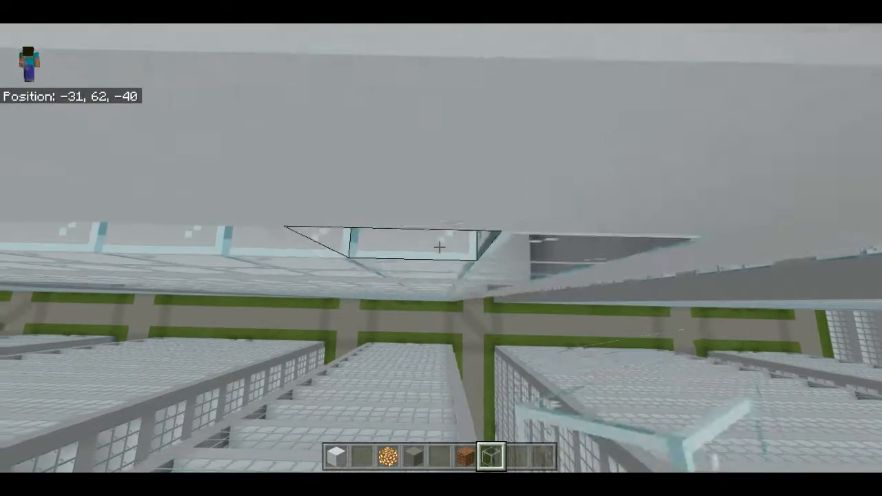
pyautogui.press('w')
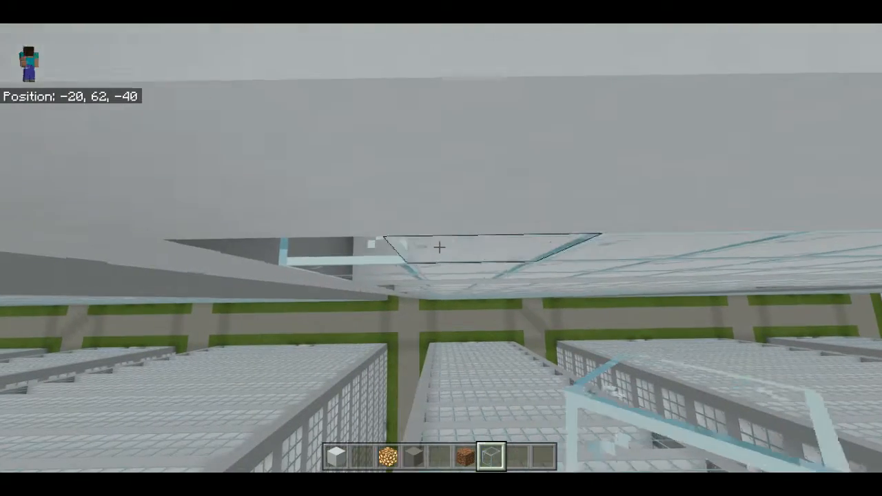
pyautogui.moveTo(440, 248)
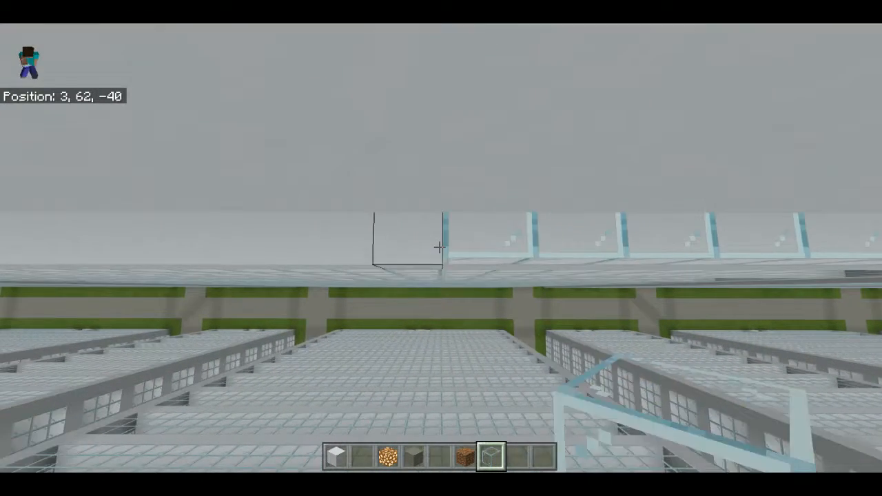
pyautogui.press('w')
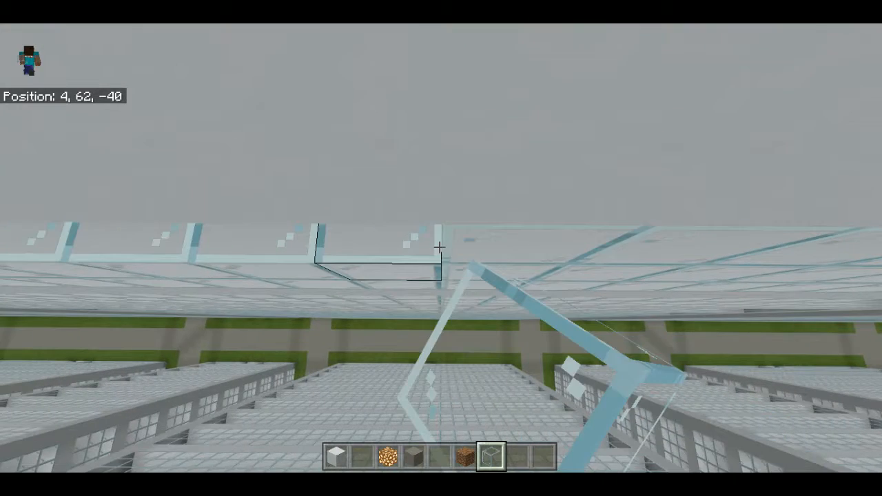
pyautogui.press('w')
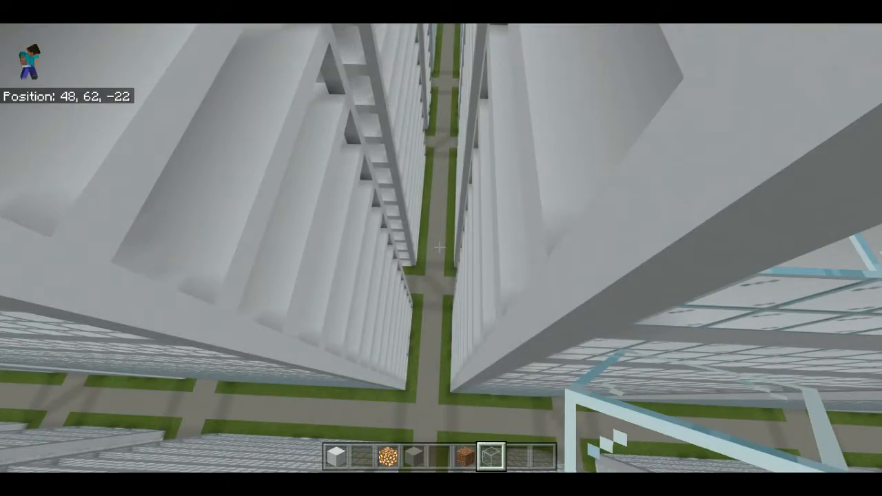
# Place glass under the Y=62 slab's bottom edge, turning the corner onto another side
pyautogui.press('w')
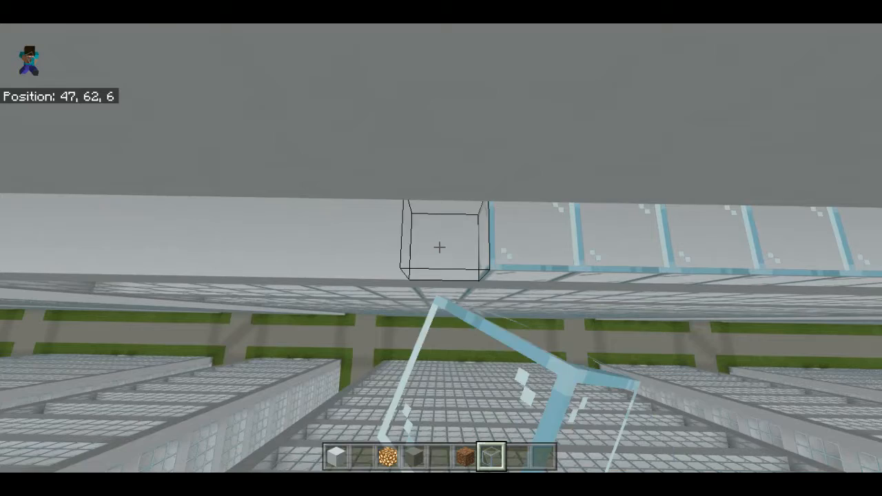
pyautogui.press('w')
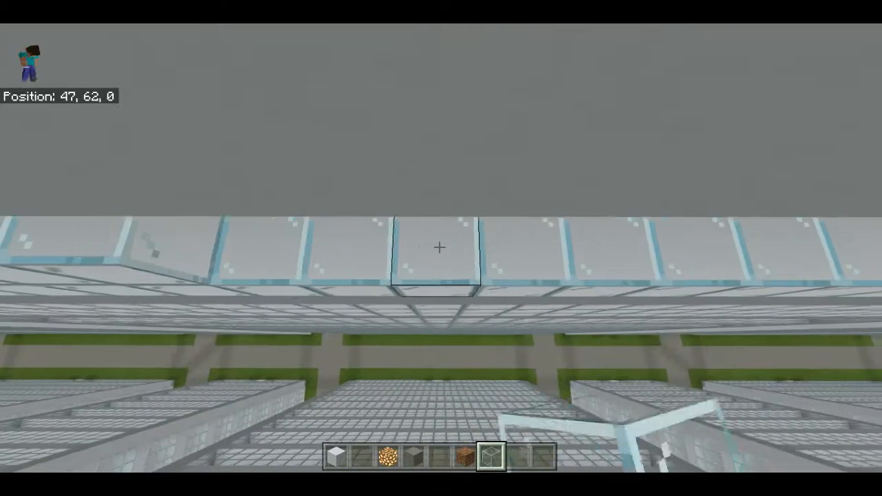
pyautogui.press('w')
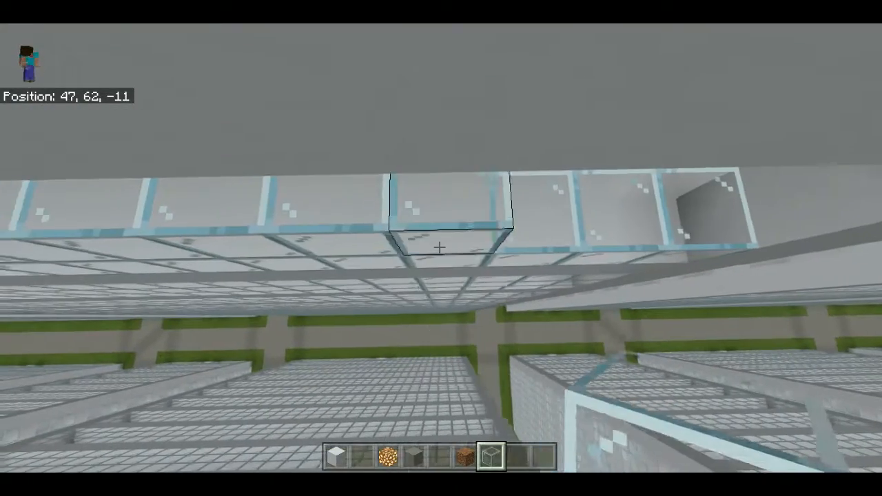
pyautogui.press('w')
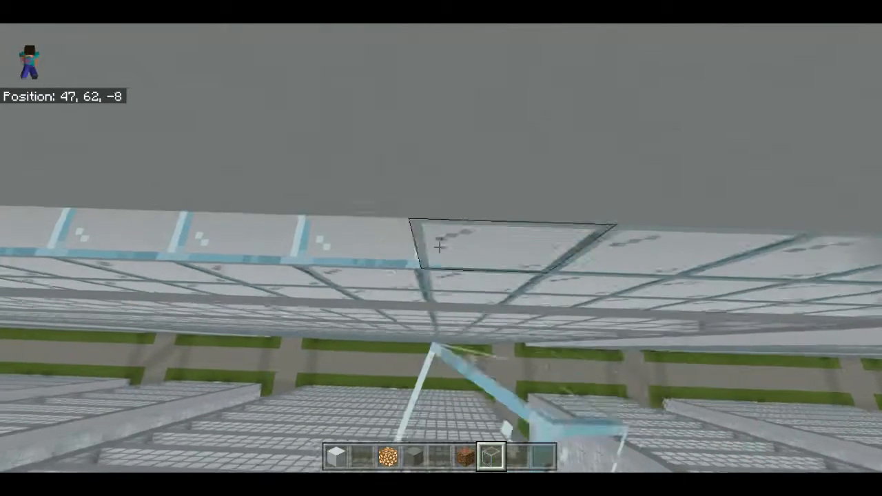
pyautogui.press('w')
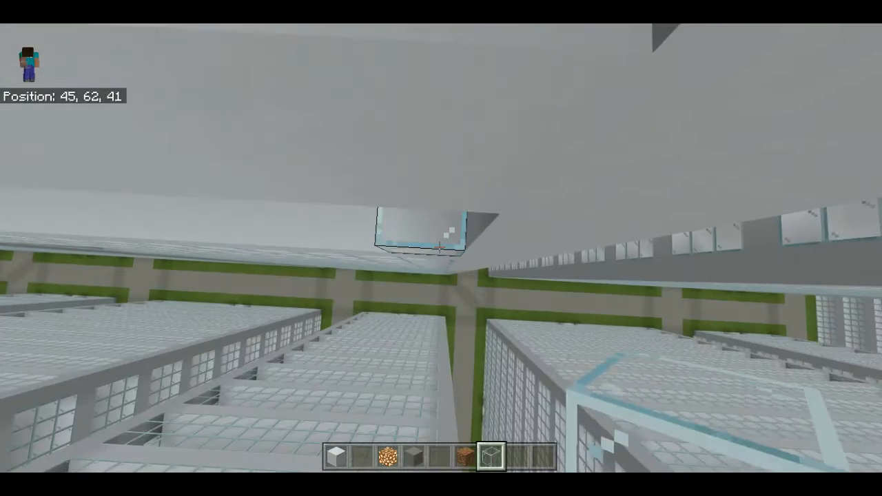
pyautogui.press('w')
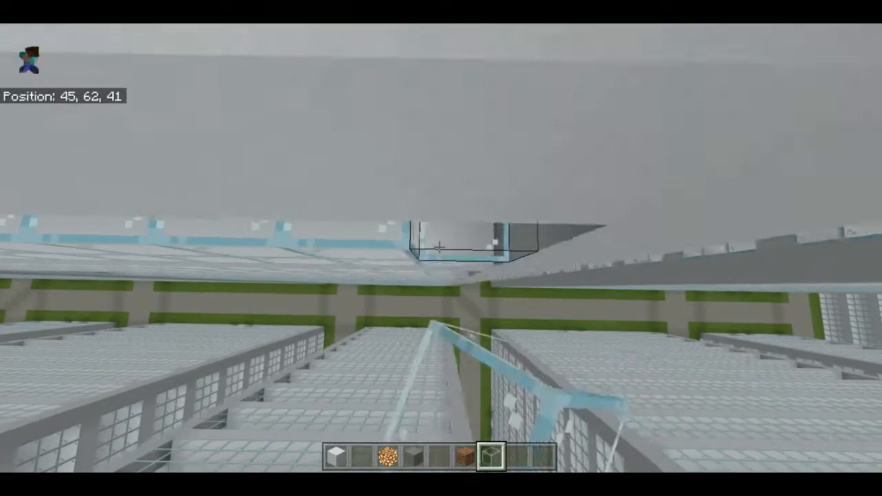
pyautogui.press('w')
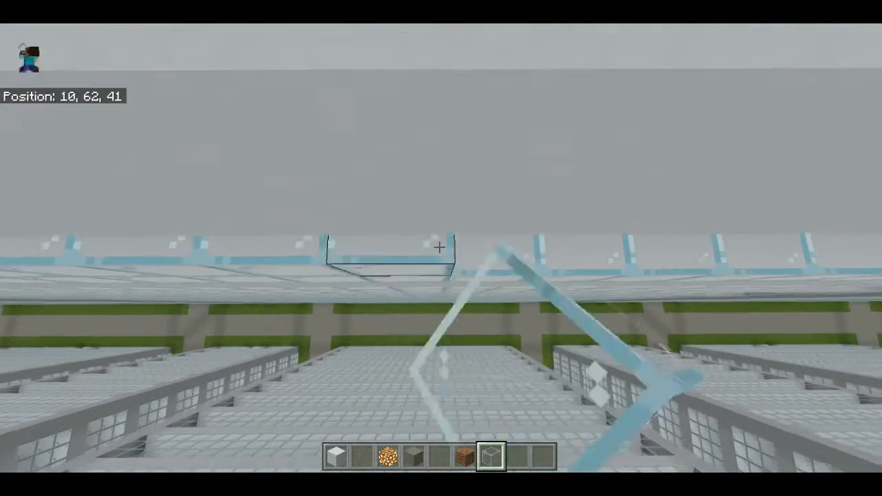
# Lay an unbroken glass-block run under the Y=62 slab spanning this entire side
pyautogui.press('w')
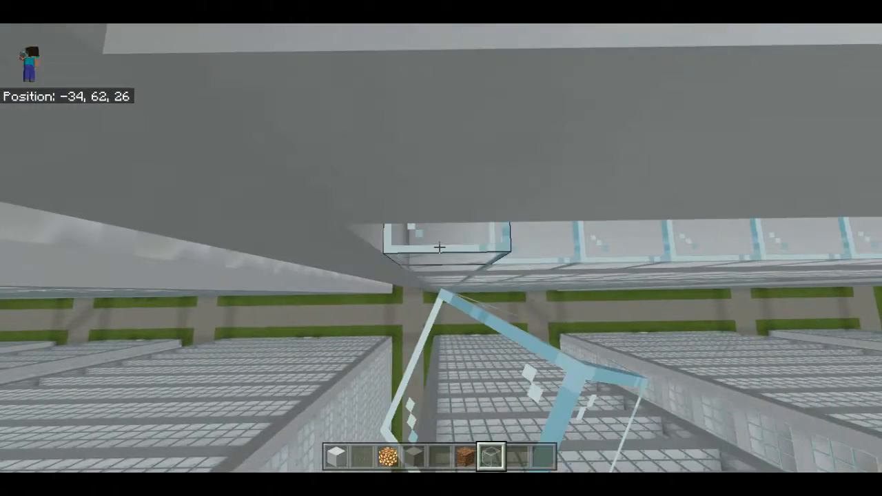
pyautogui.press('w')
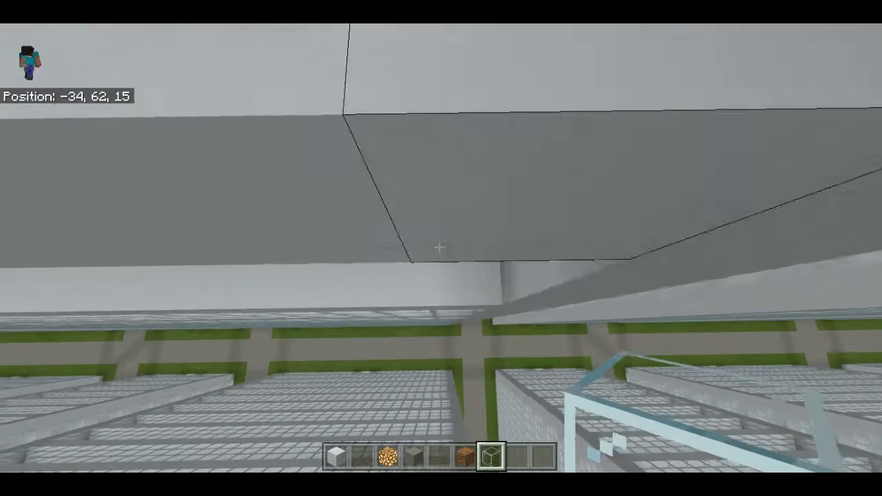
pyautogui.press('w')
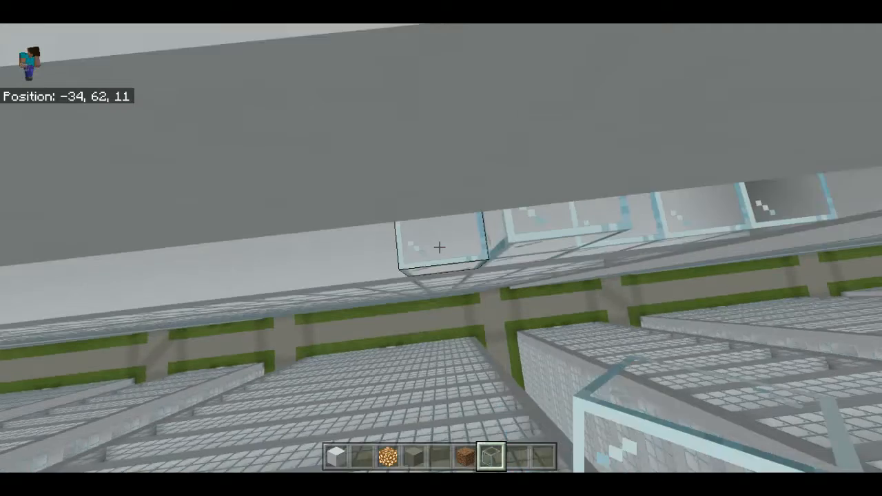
pyautogui.press('w')
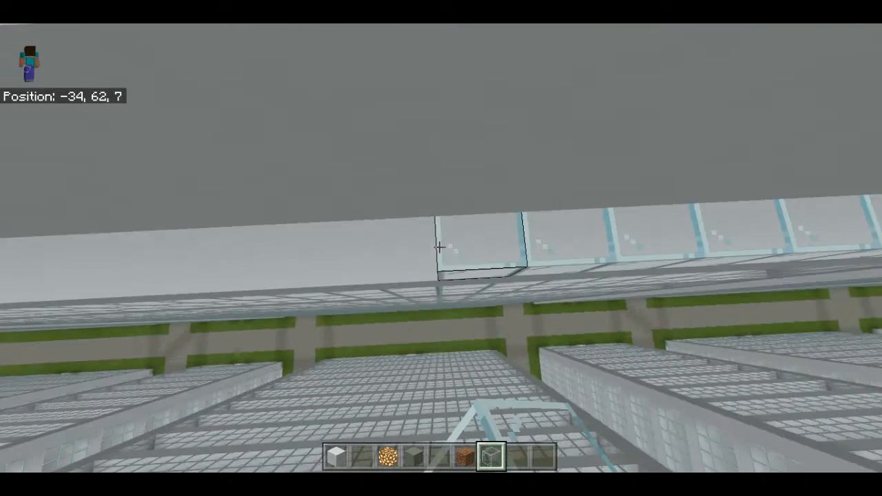
pyautogui.press('w')
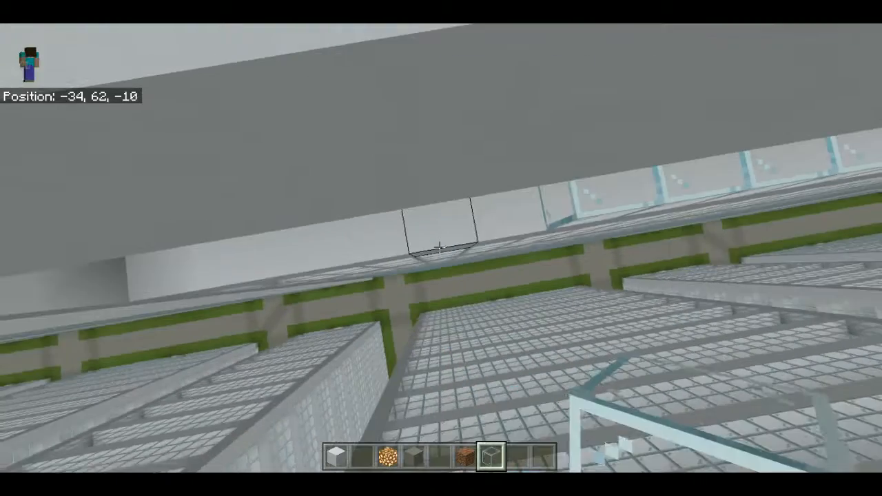
pyautogui.press('w')
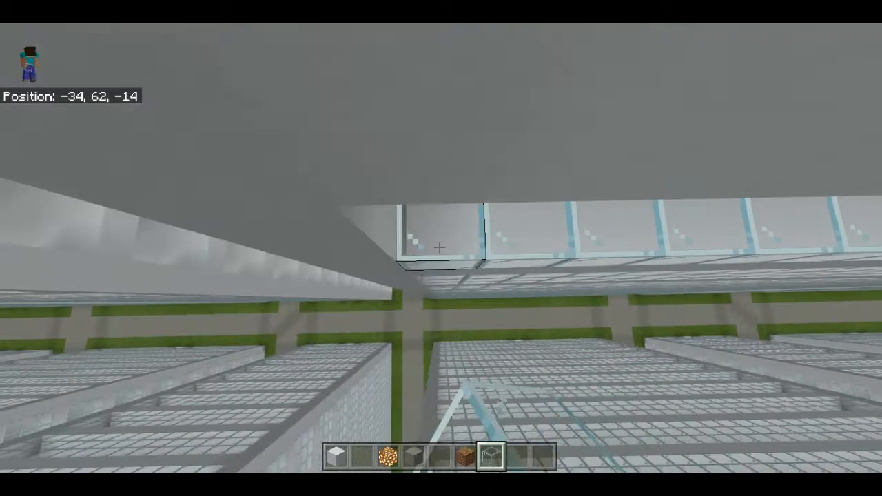
pyautogui.press('w')
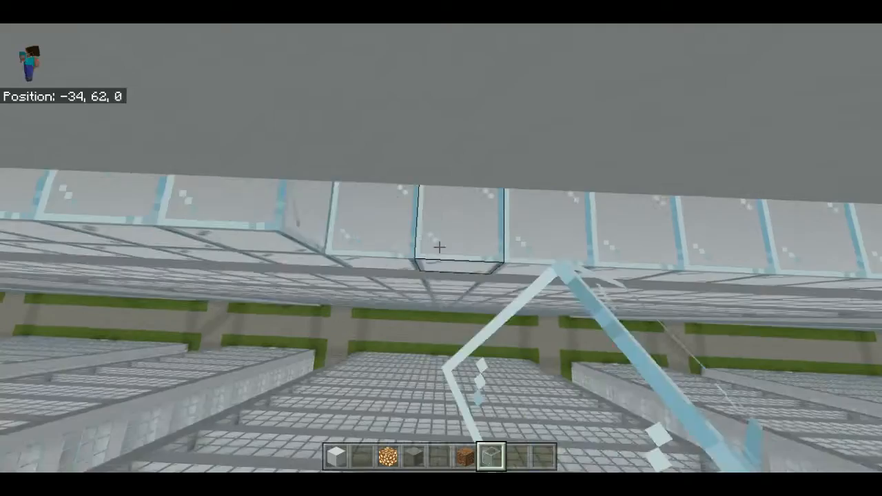
pyautogui.press('w')
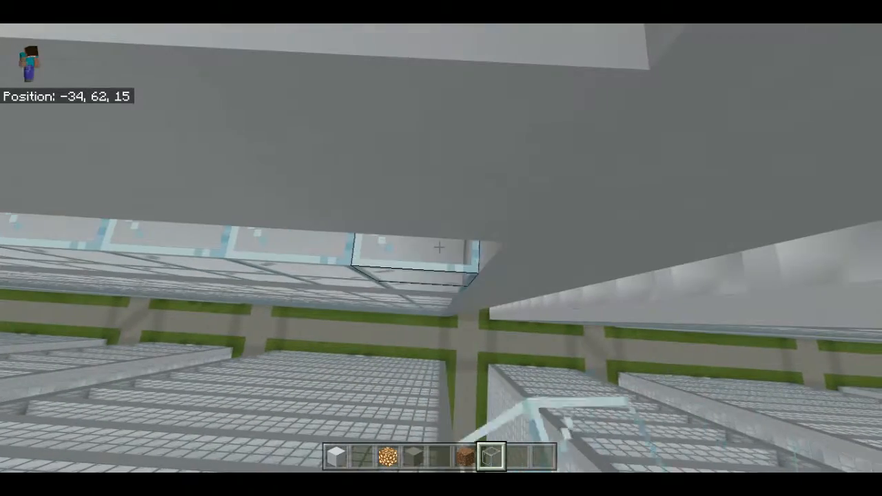
pyautogui.press('w')
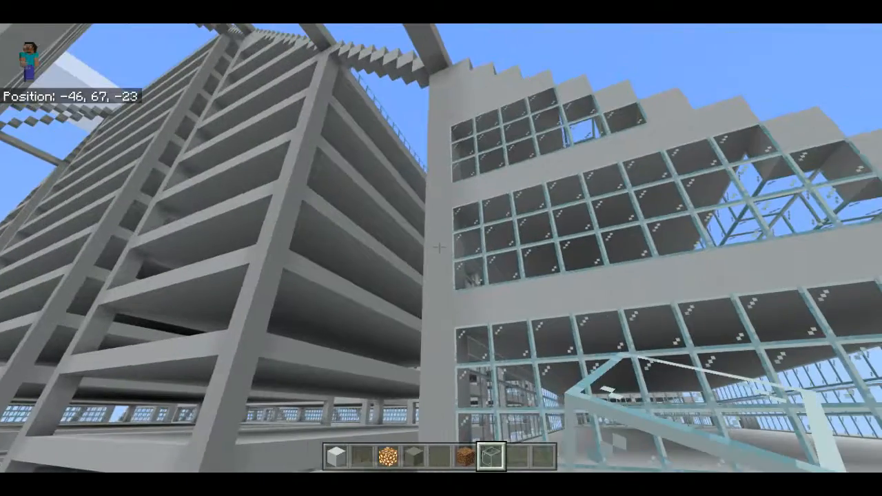
pyautogui.moveTo(441, 248)
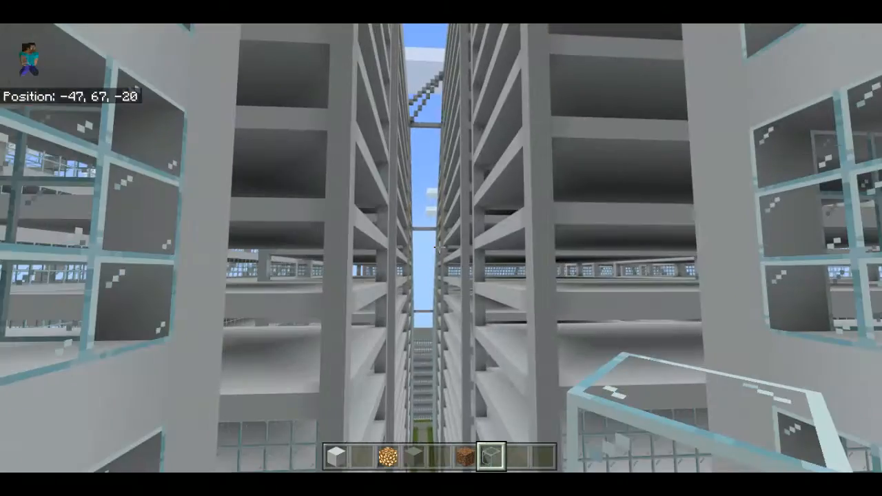
pyautogui.moveTo(441, 248)
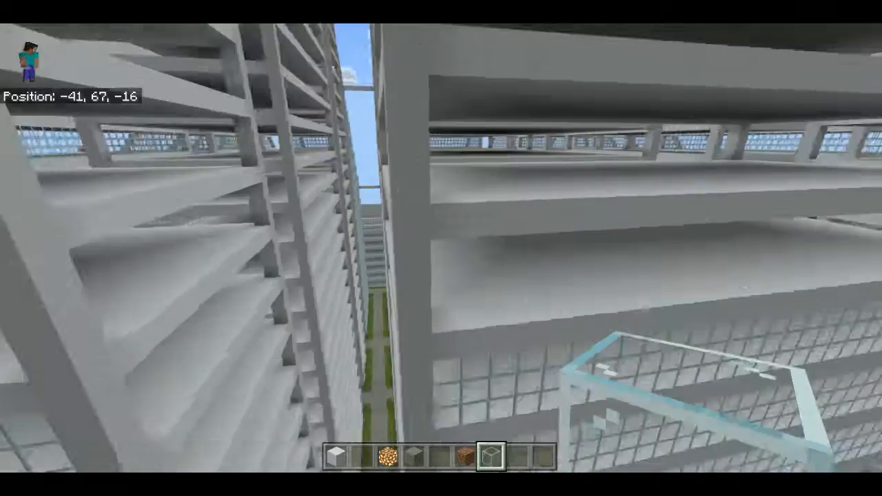
pyautogui.moveTo(441, 248)
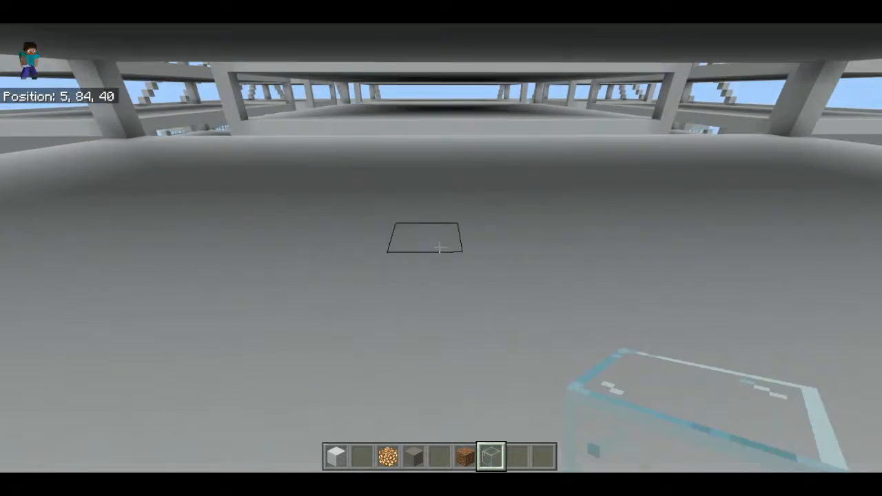
pyautogui.press('w')
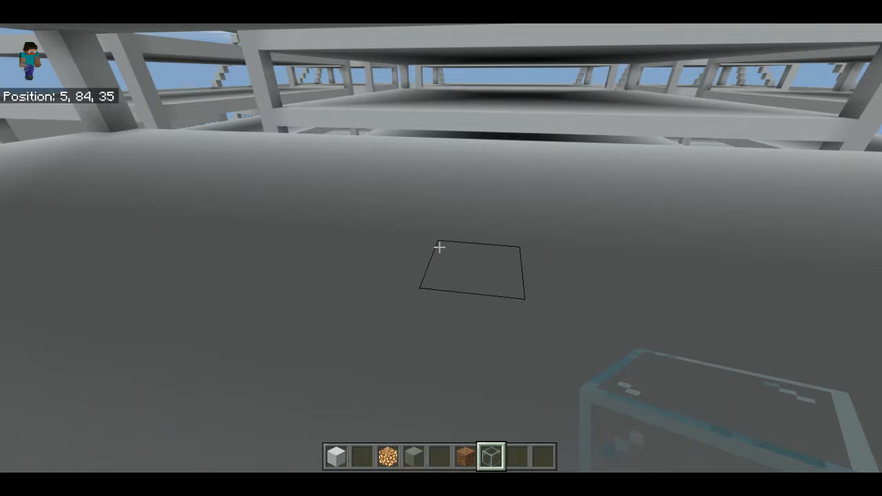